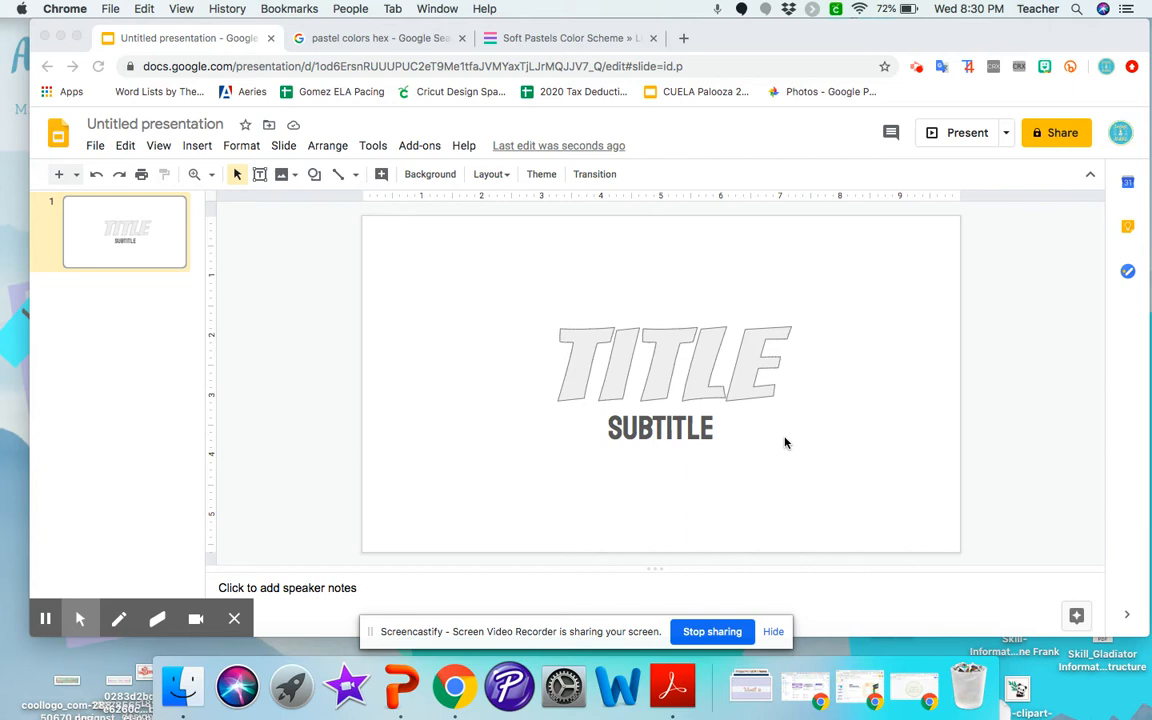
mouse_move(592, 356)
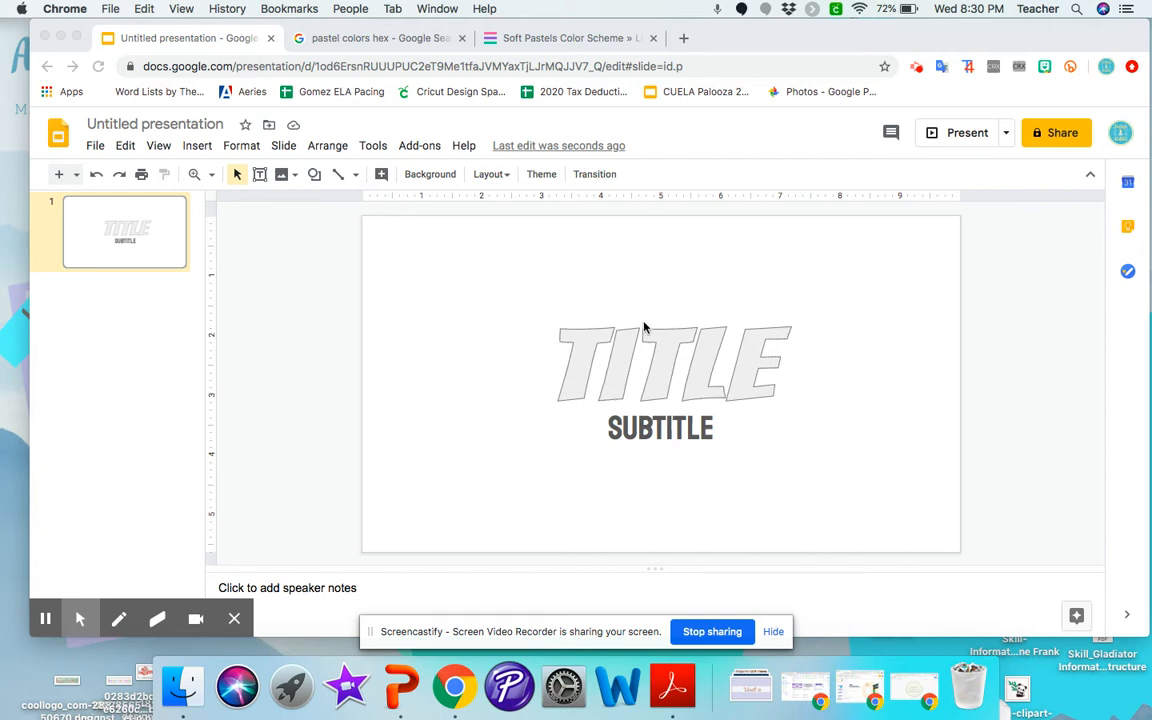
mouse_move(488, 288)
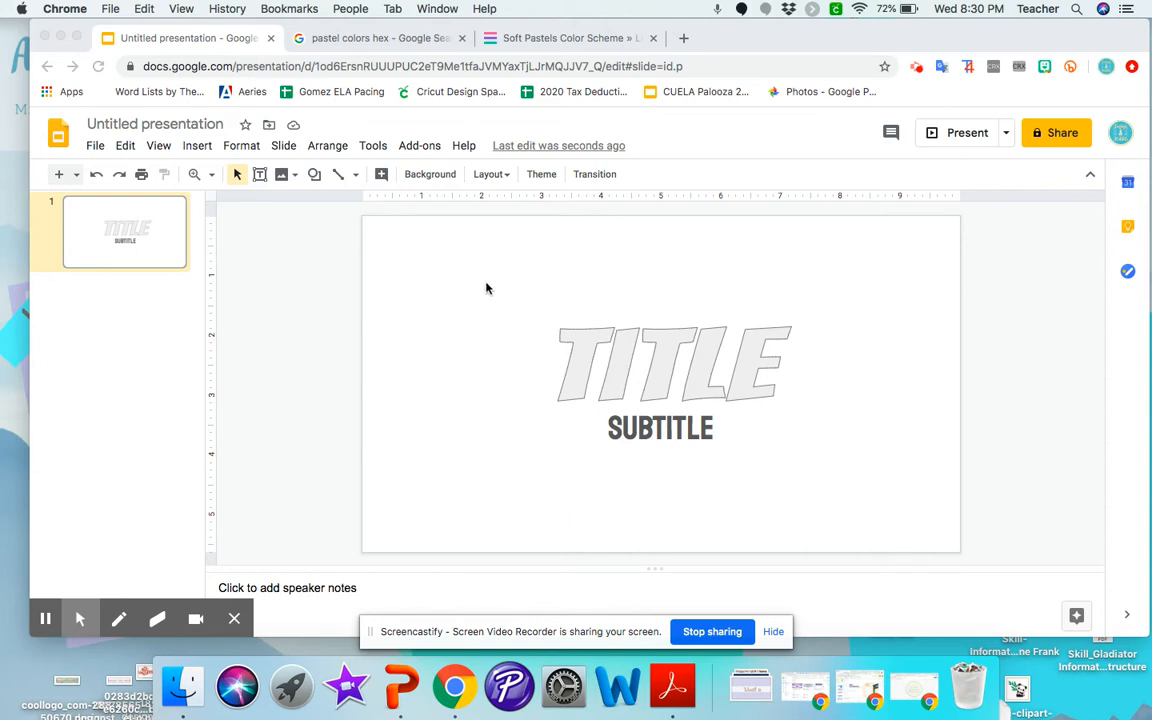
- Leave the title slide and browse the pastel colours image search down to the Soft Pastels palette
click(676, 364)
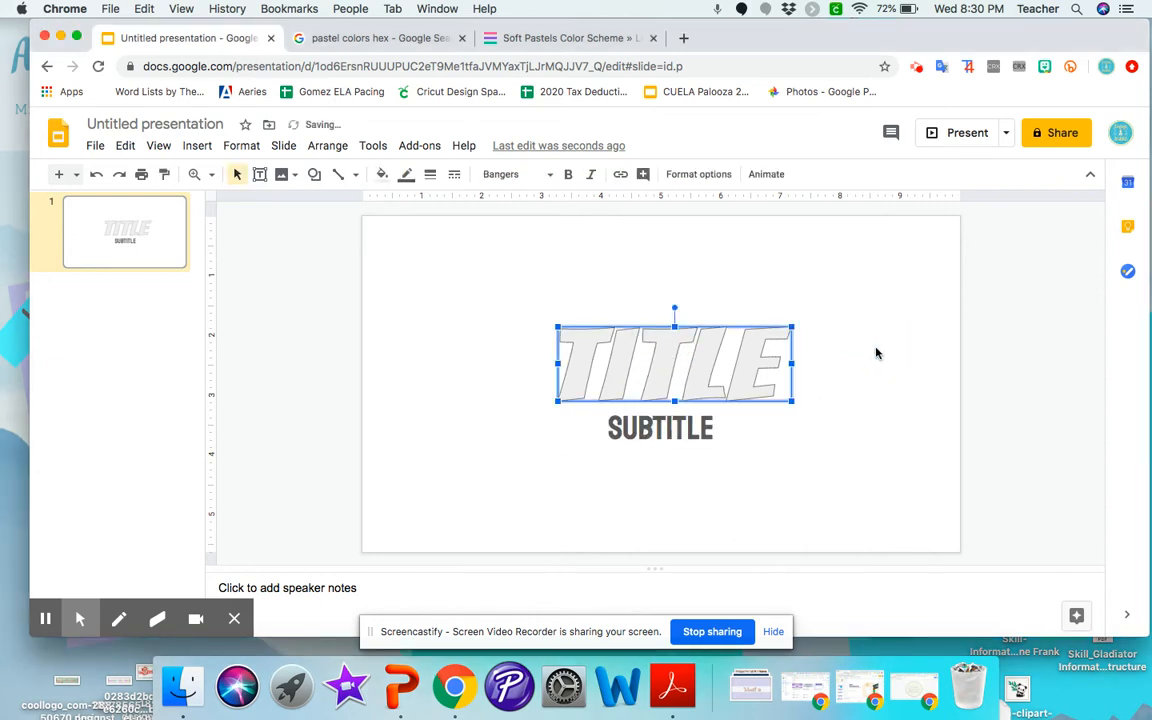
double_click(660, 428)
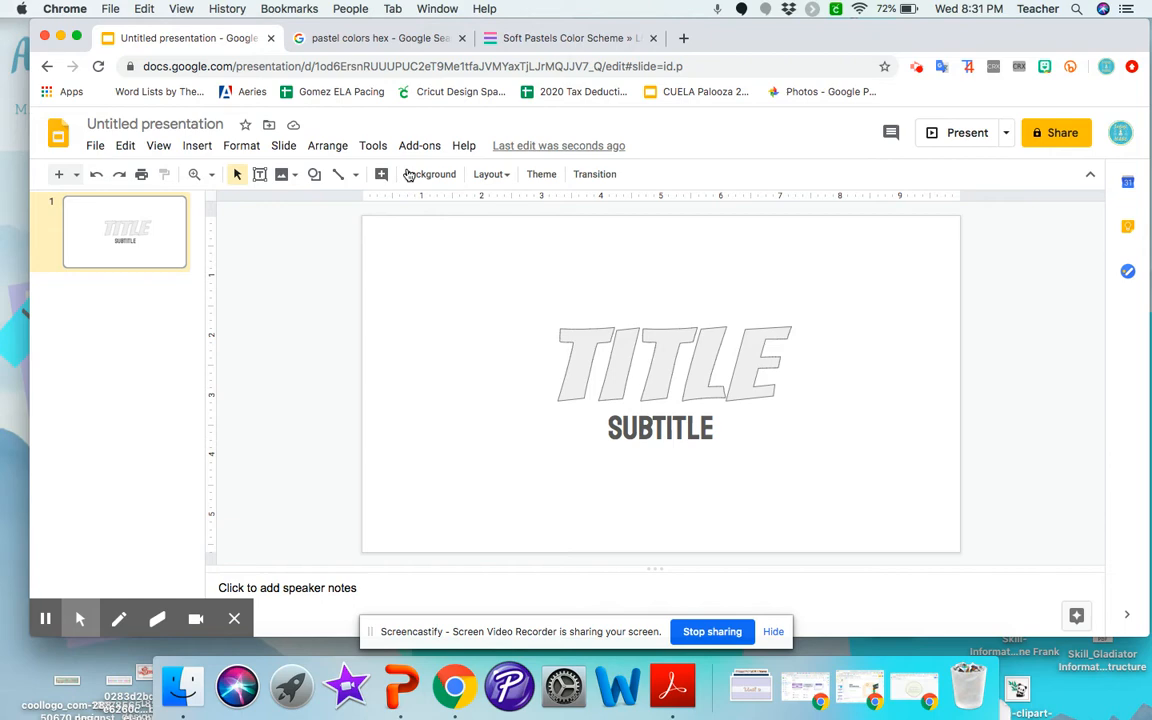
click(376, 38)
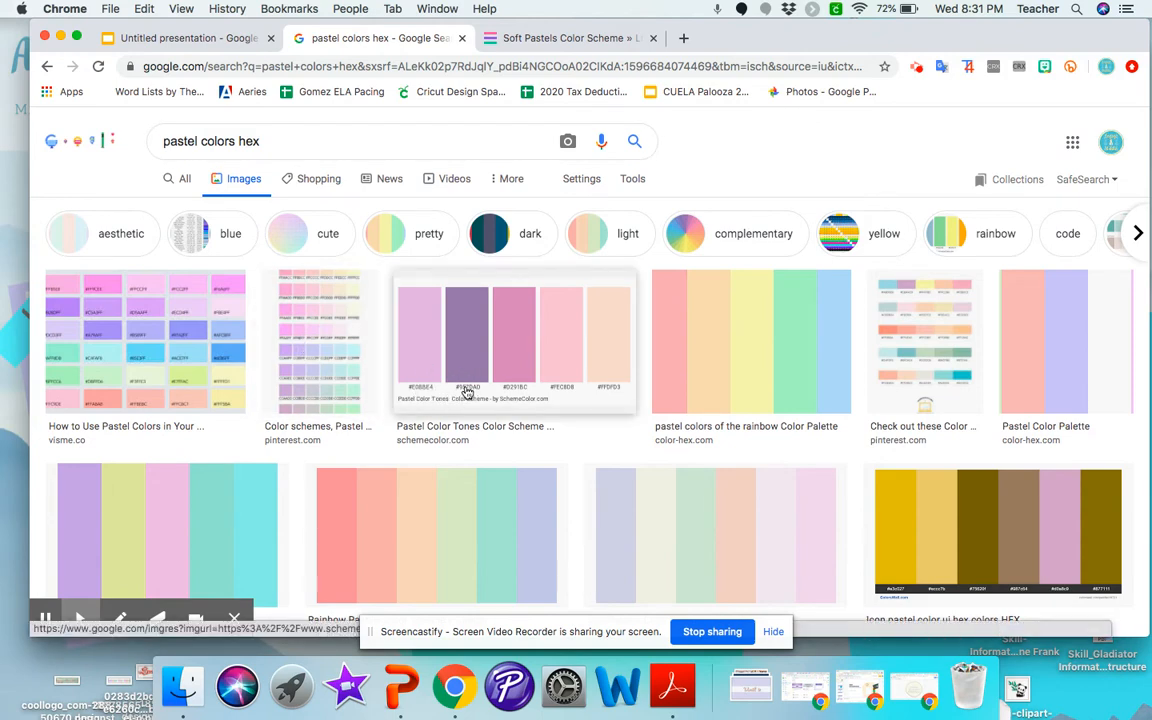
mouse_move(602, 390)
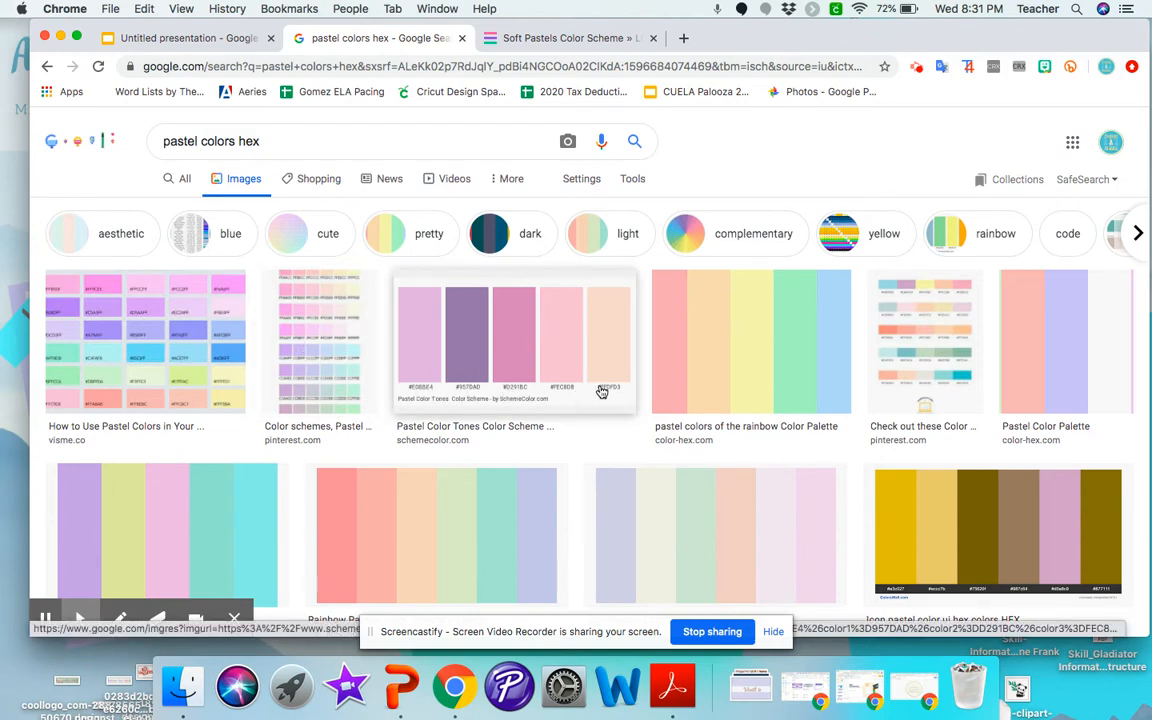
mouse_move(624, 470)
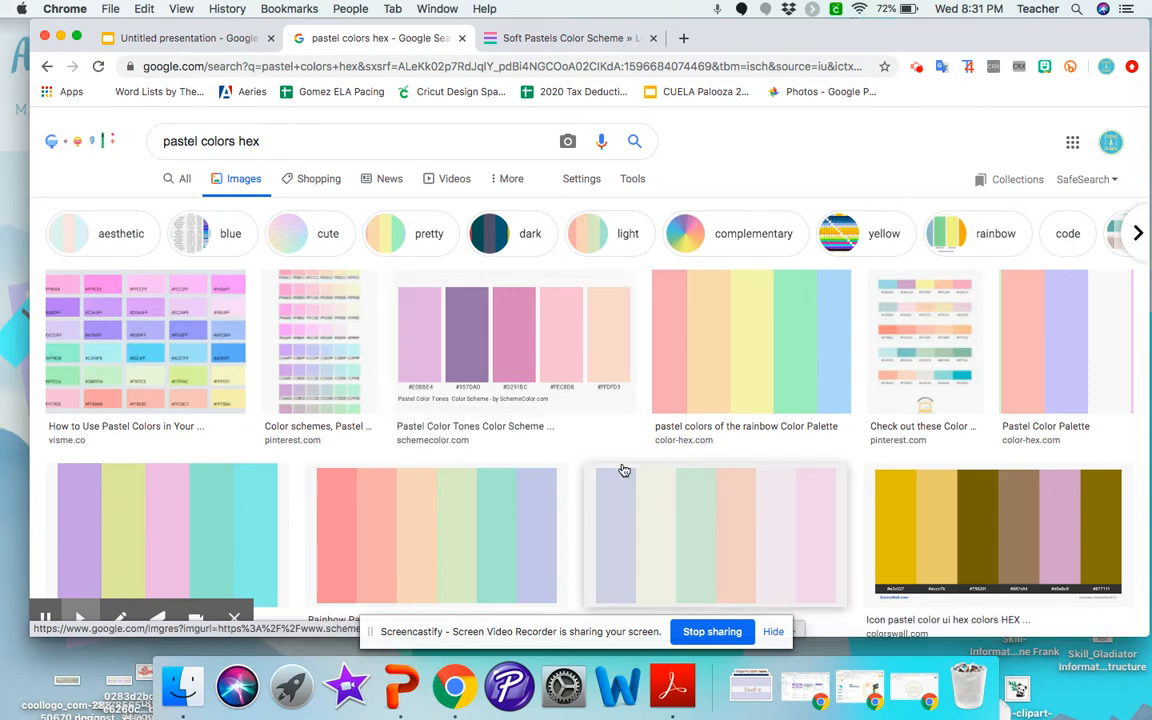
scroll(down, 3)
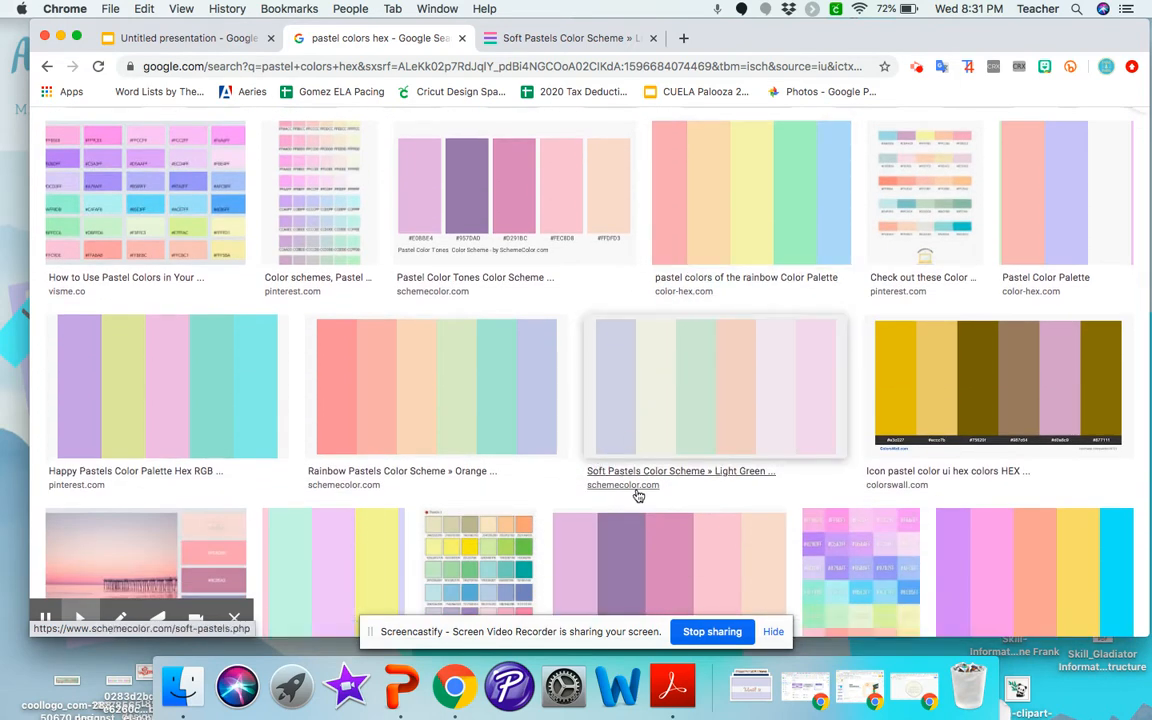
scroll(down, 3)
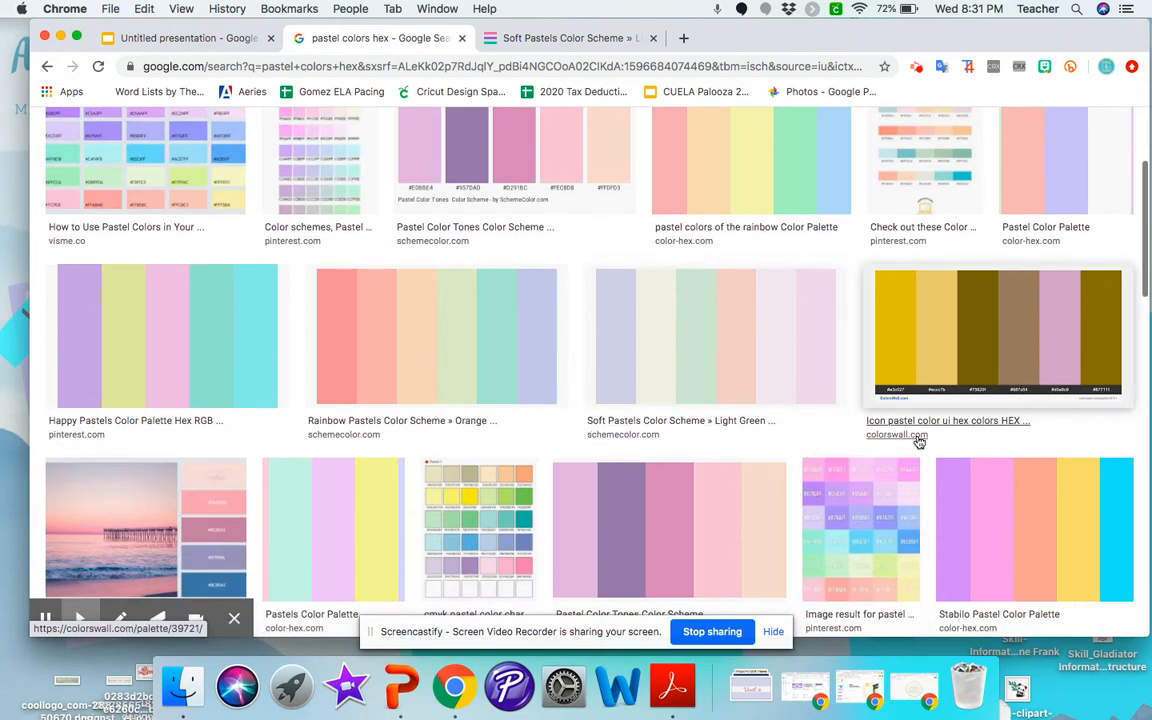
scroll(down, 3)
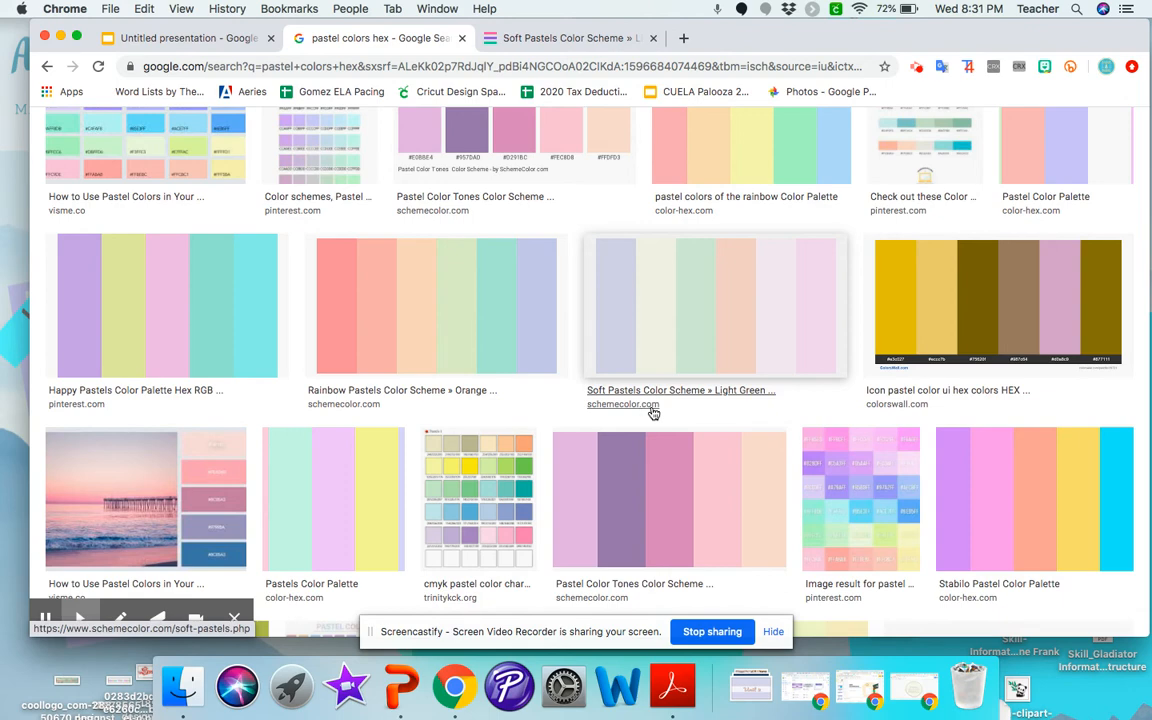
scroll(down, 3)
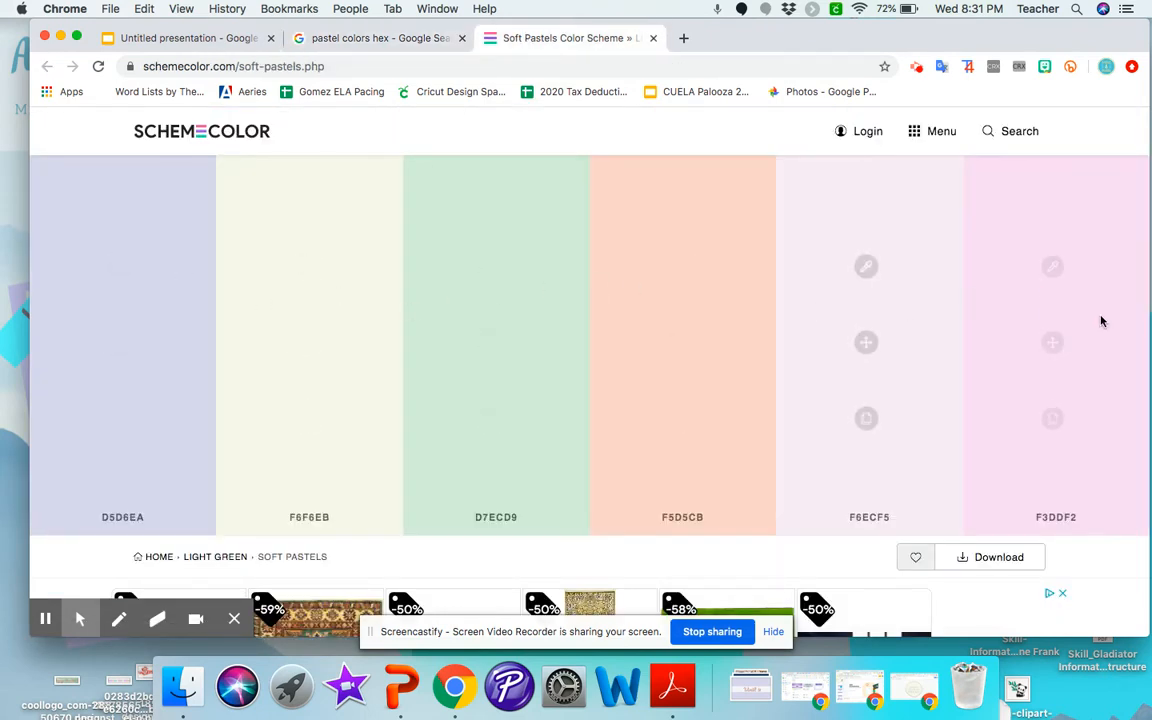
mouse_move(122, 400)
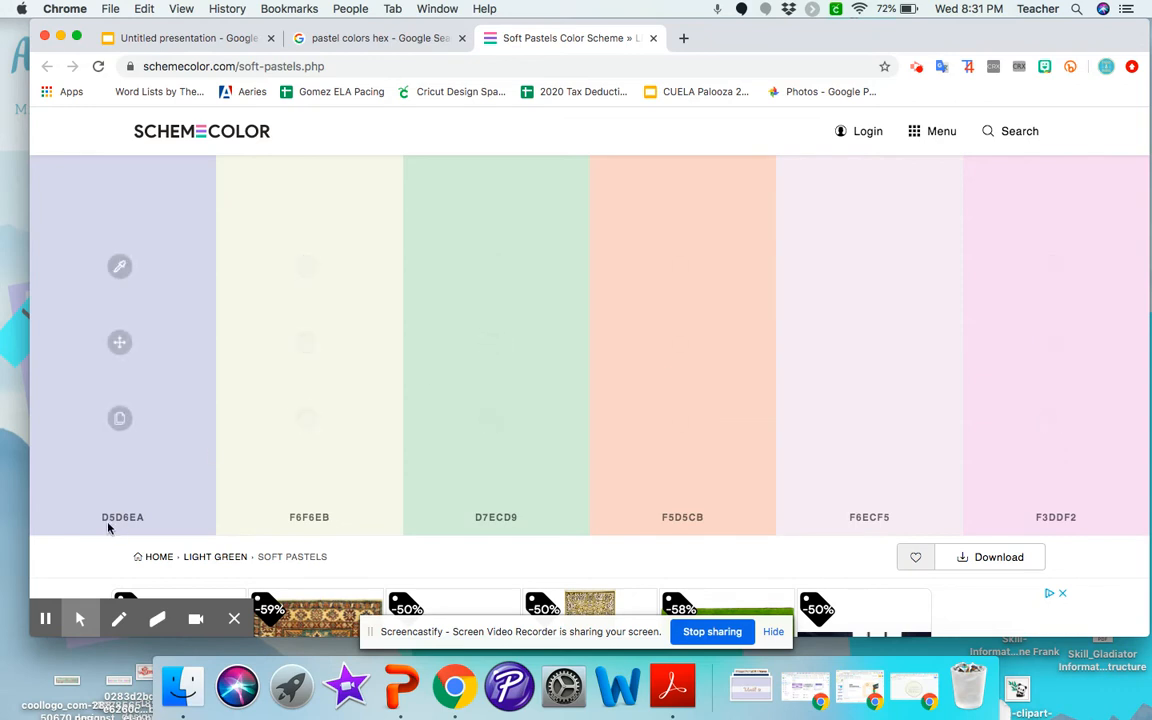
mouse_move(568, 512)
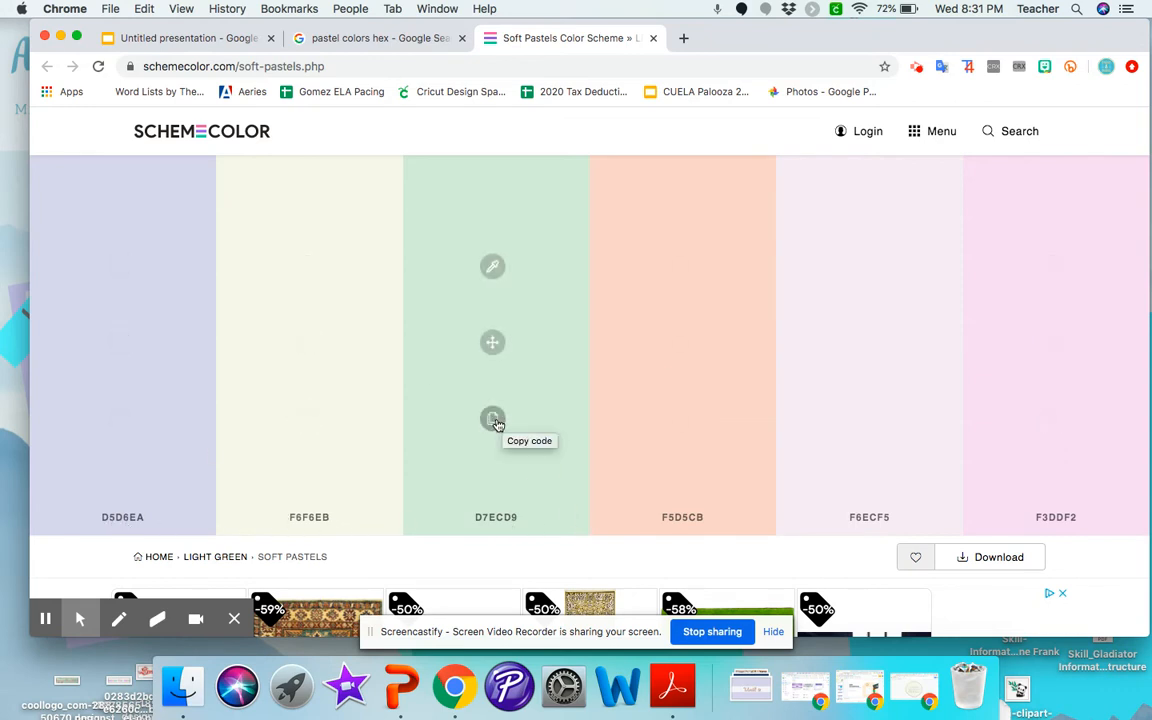
mouse_move(370, 414)
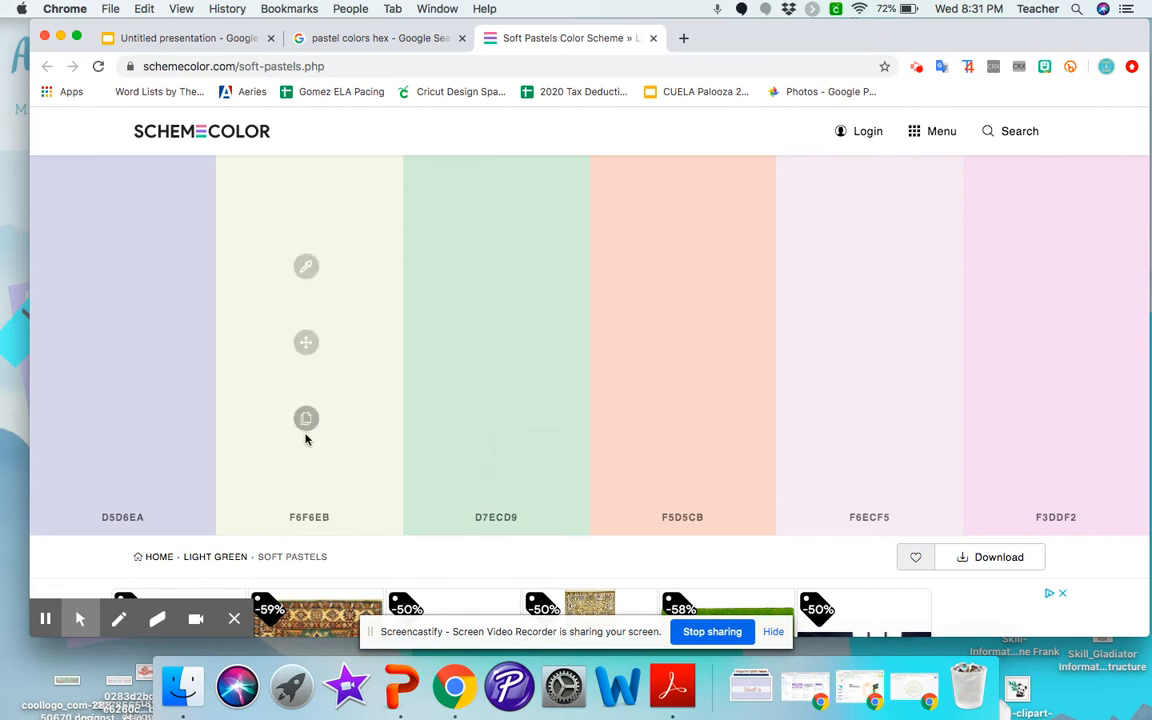
- Copy the beige F6F6EB hex code from the Soft Pastels palette and return to the presentation
click(184, 38)
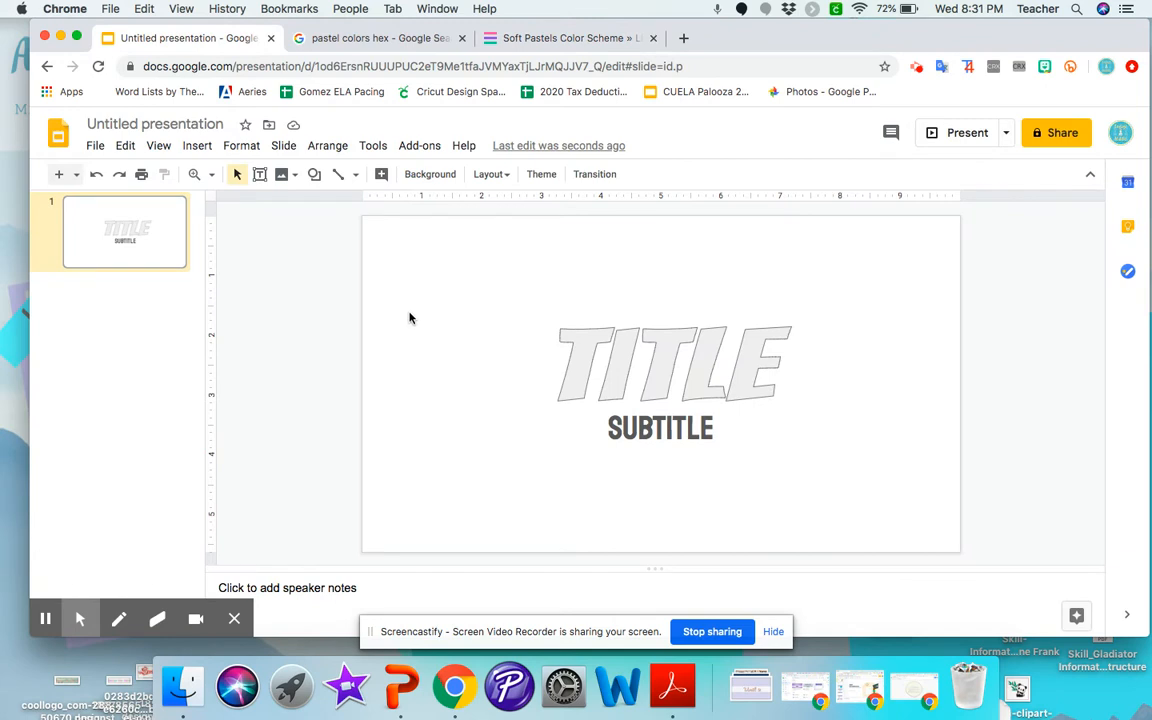
click(570, 38)
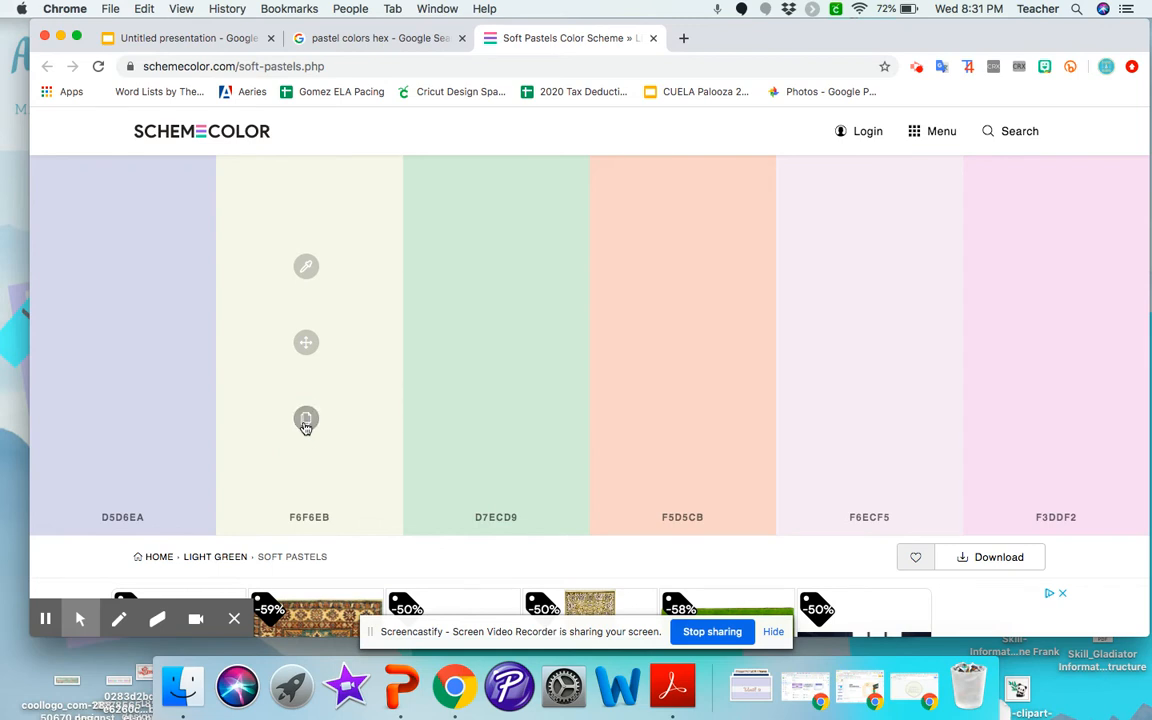
click(184, 38)
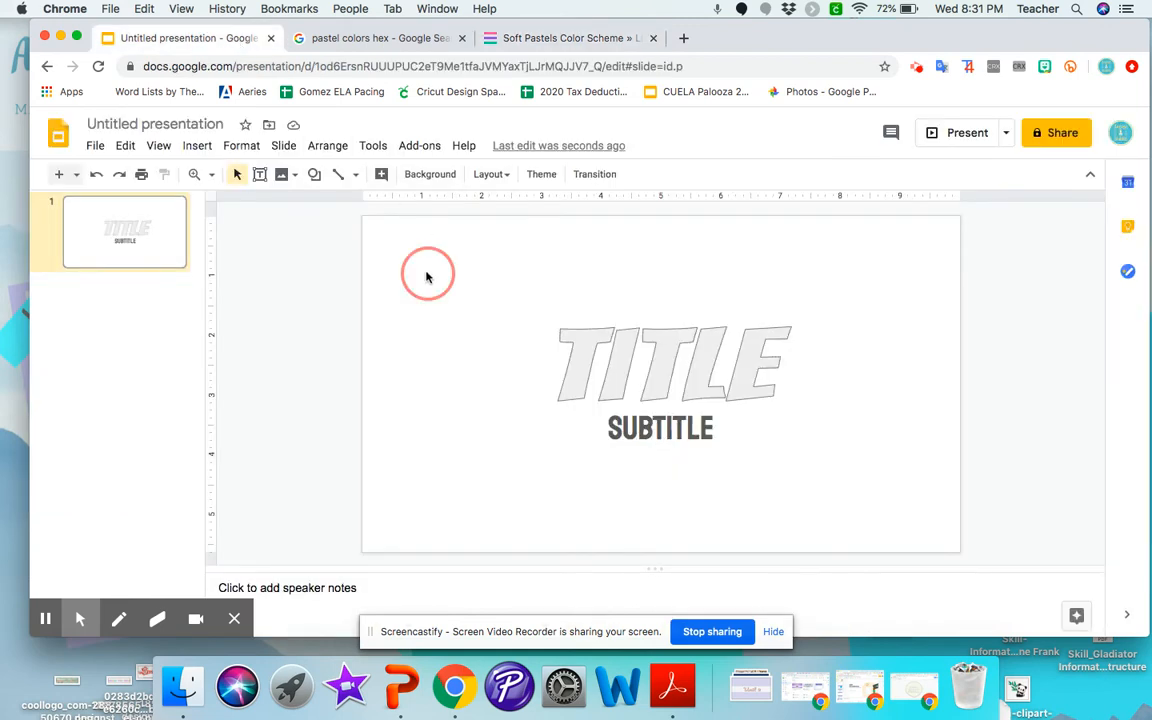
- Set the title slide's background to the custom beige hex F6F6EB
click(430, 174)
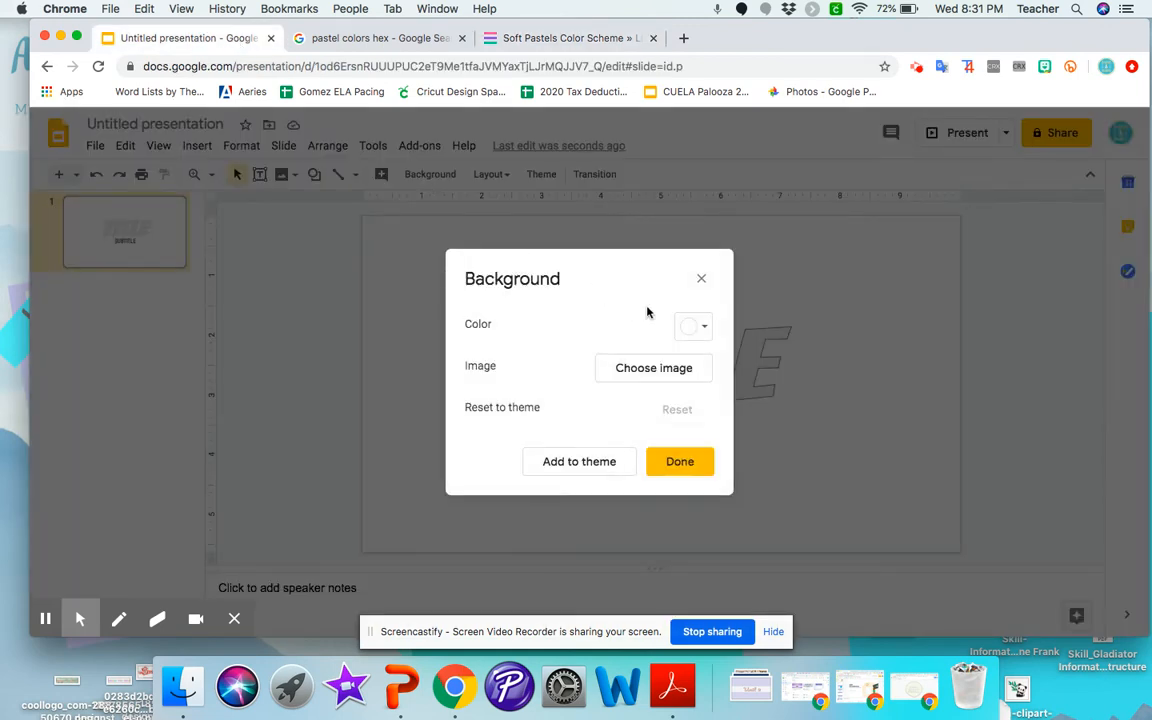
click(692, 326)
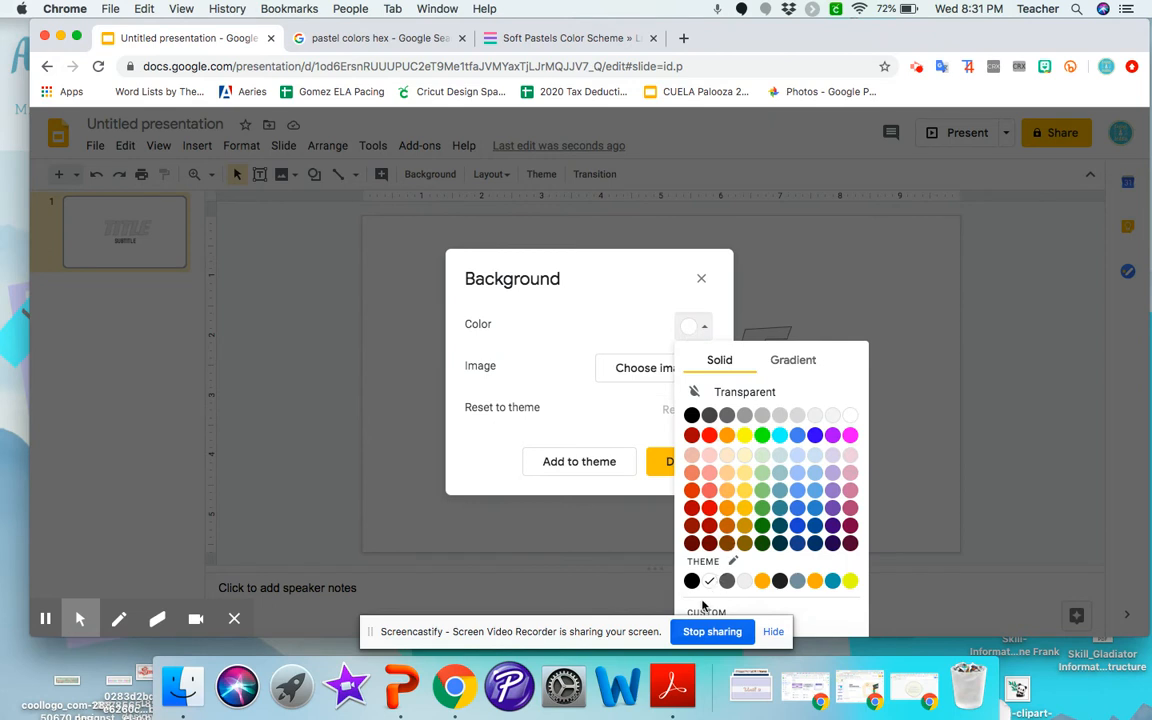
click(706, 600)
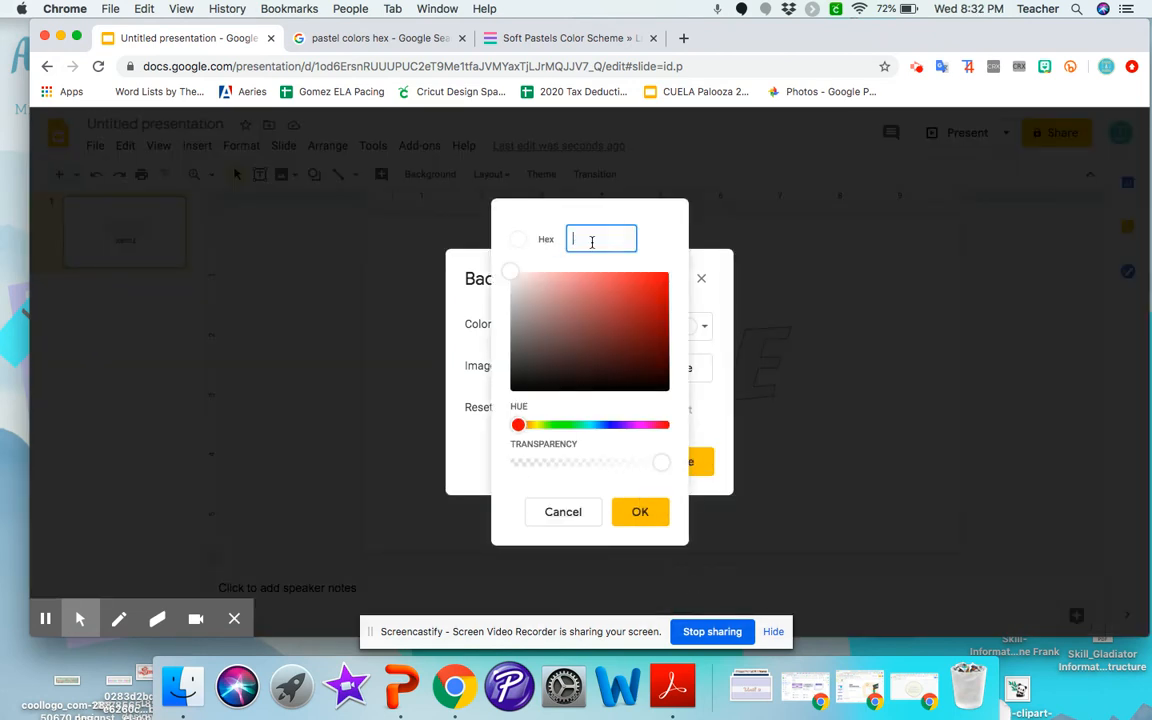
text(F6F6EB)
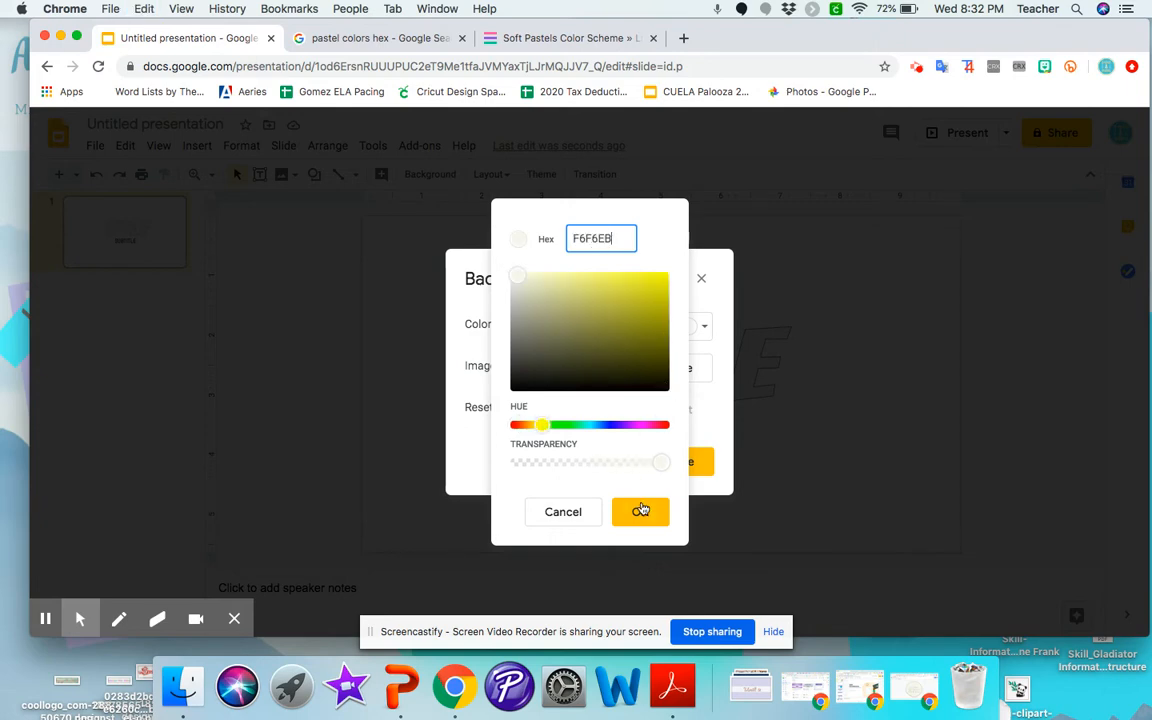
click(640, 512)
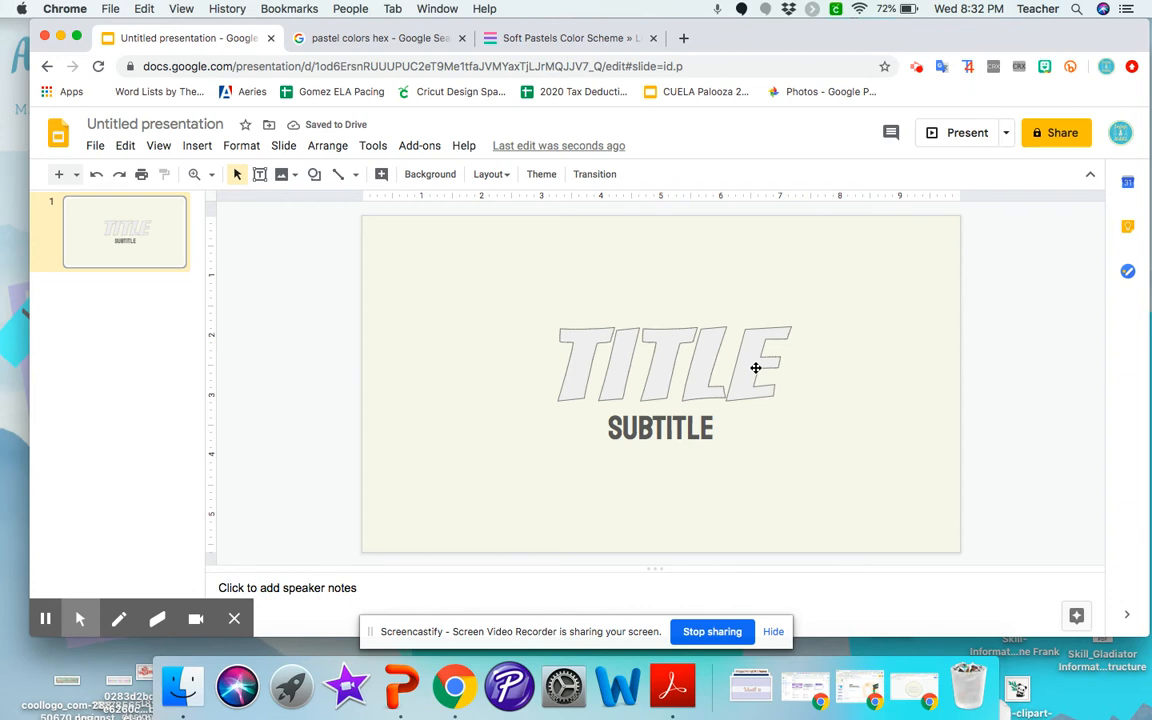
- Select the TITLE word art and copy the lavender D5D6EA code from the Soft Pastels palette
click(676, 364)
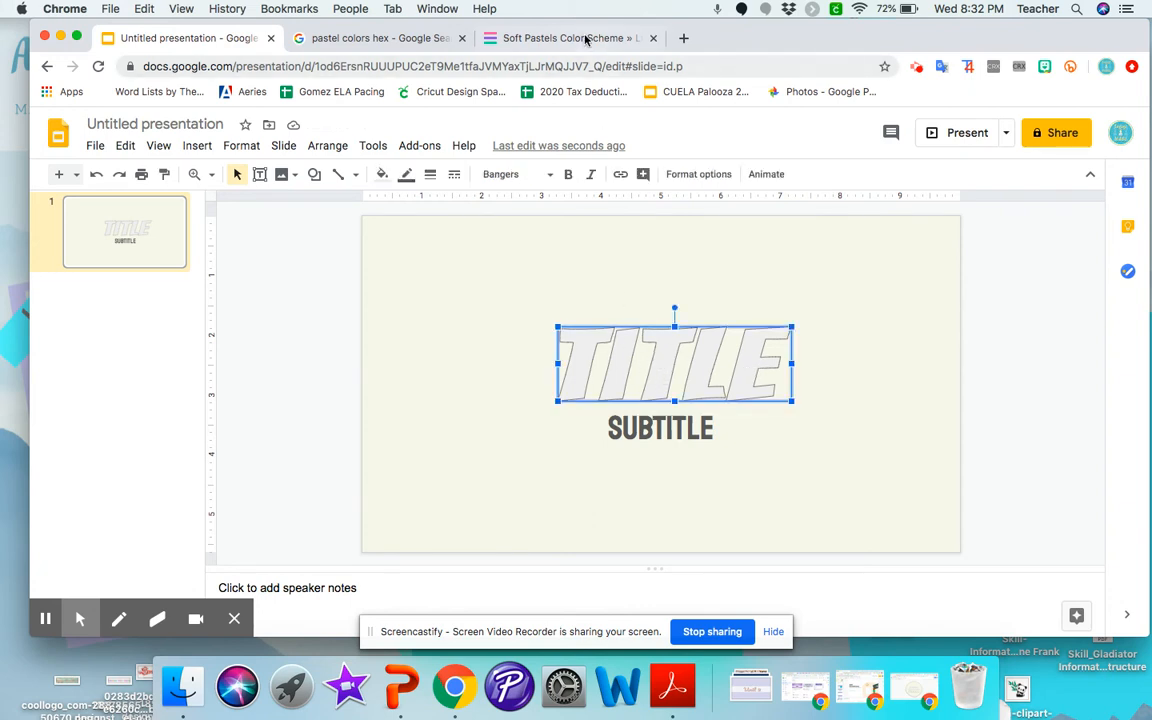
click(570, 38)
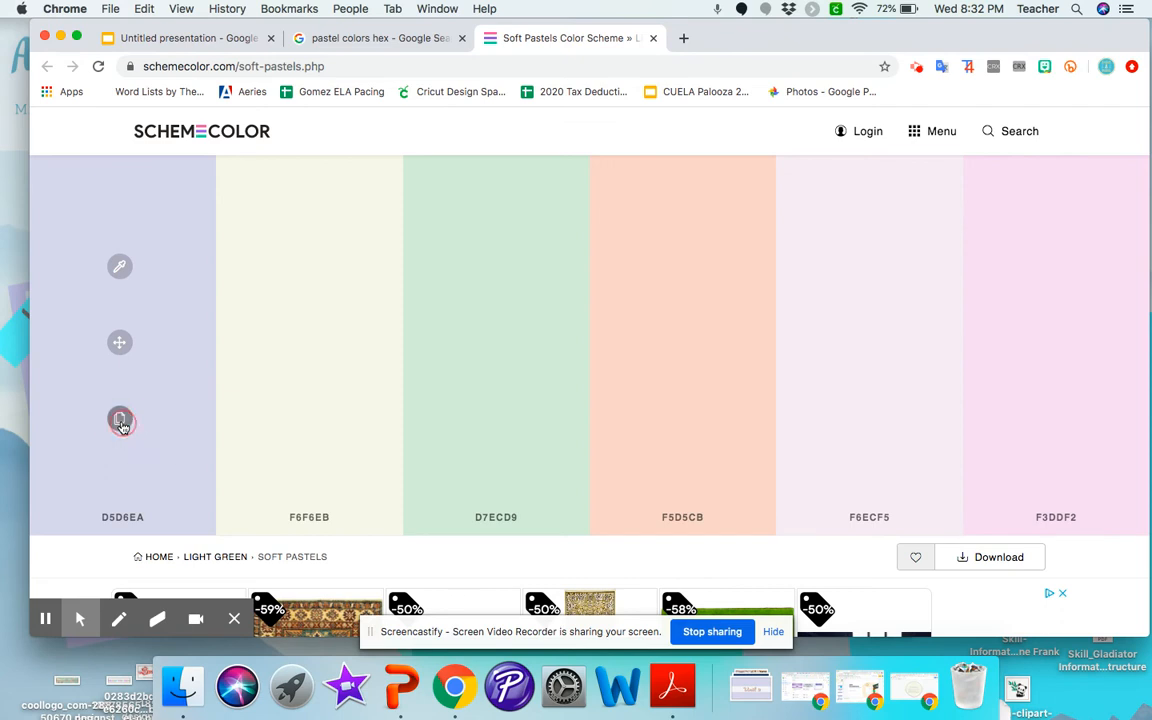
click(184, 38)
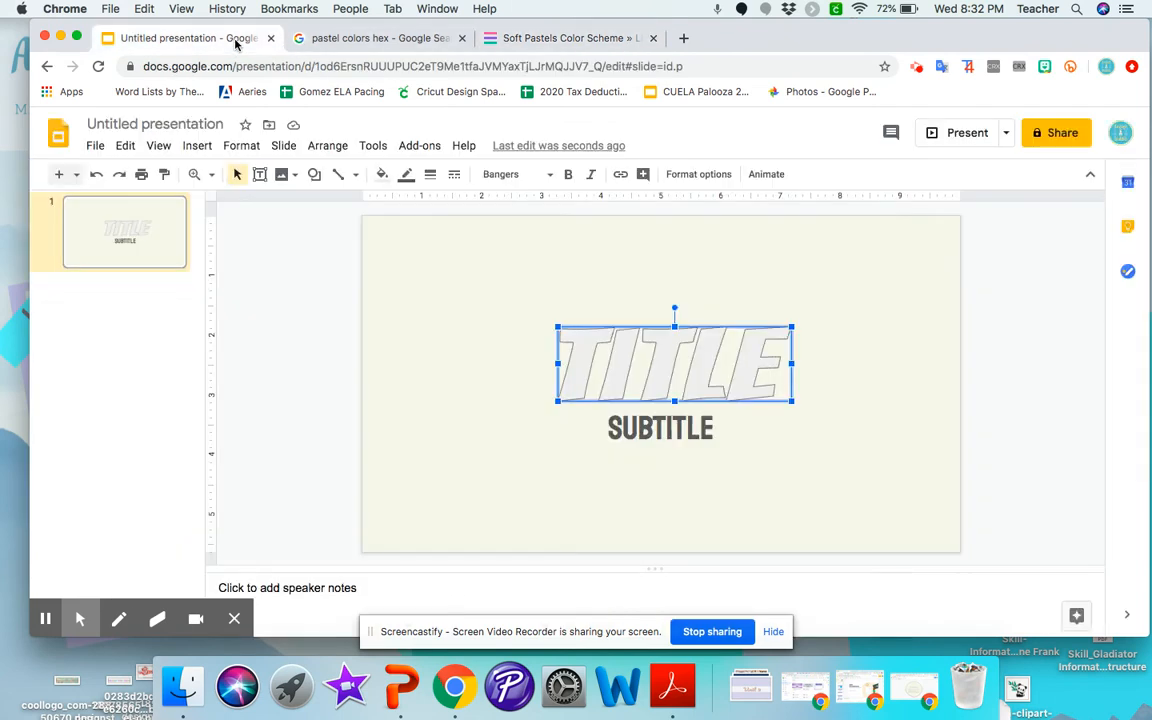
mouse_move(464, 290)
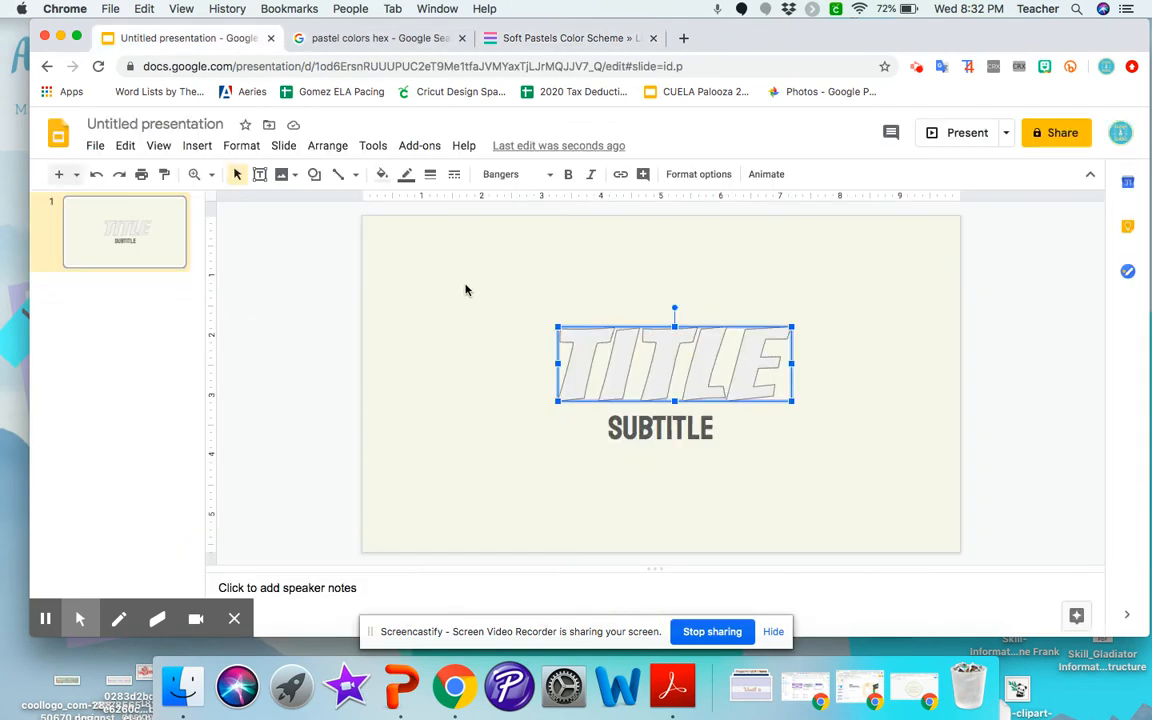
- Fill the TITLE word art with custom hex D5D6EA, then select the subtitle text
click(380, 174)
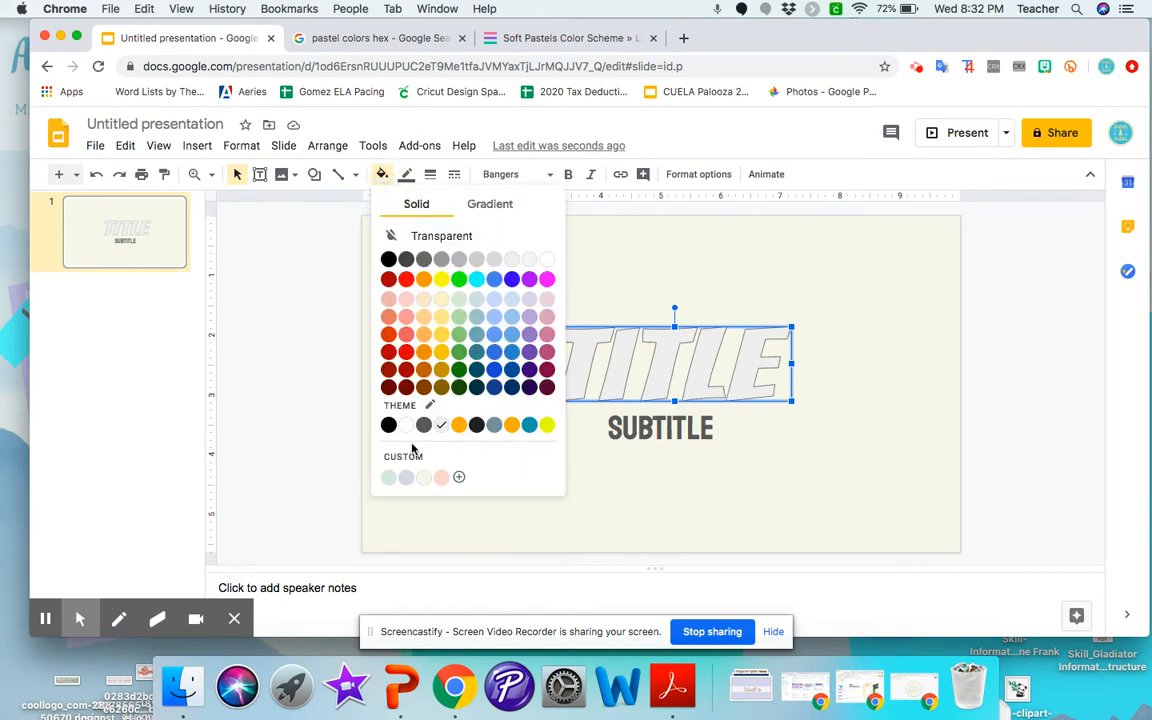
click(460, 476)
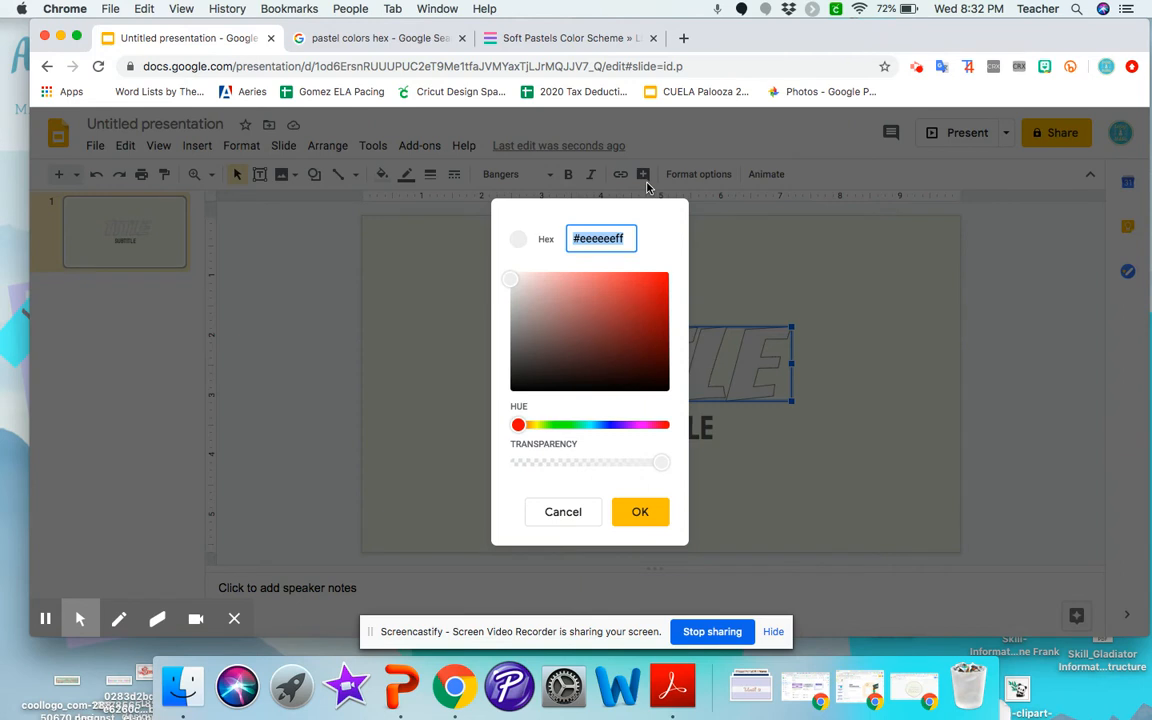
drag(518, 424, 612, 424)
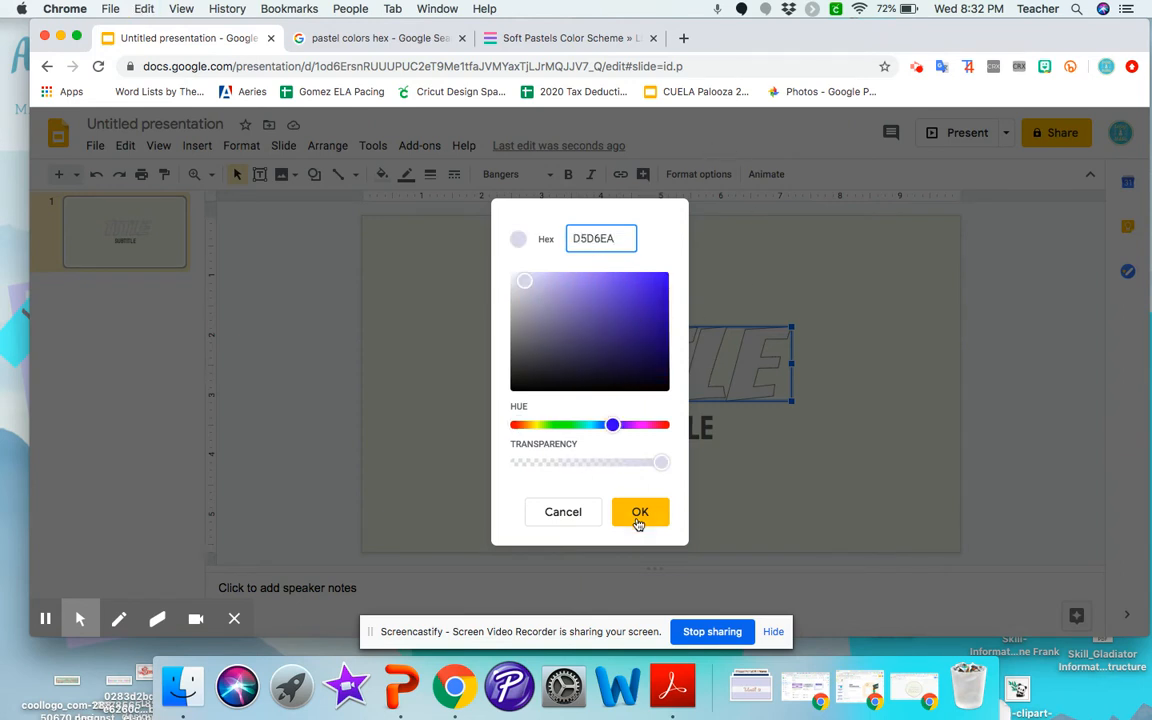
click(640, 512)
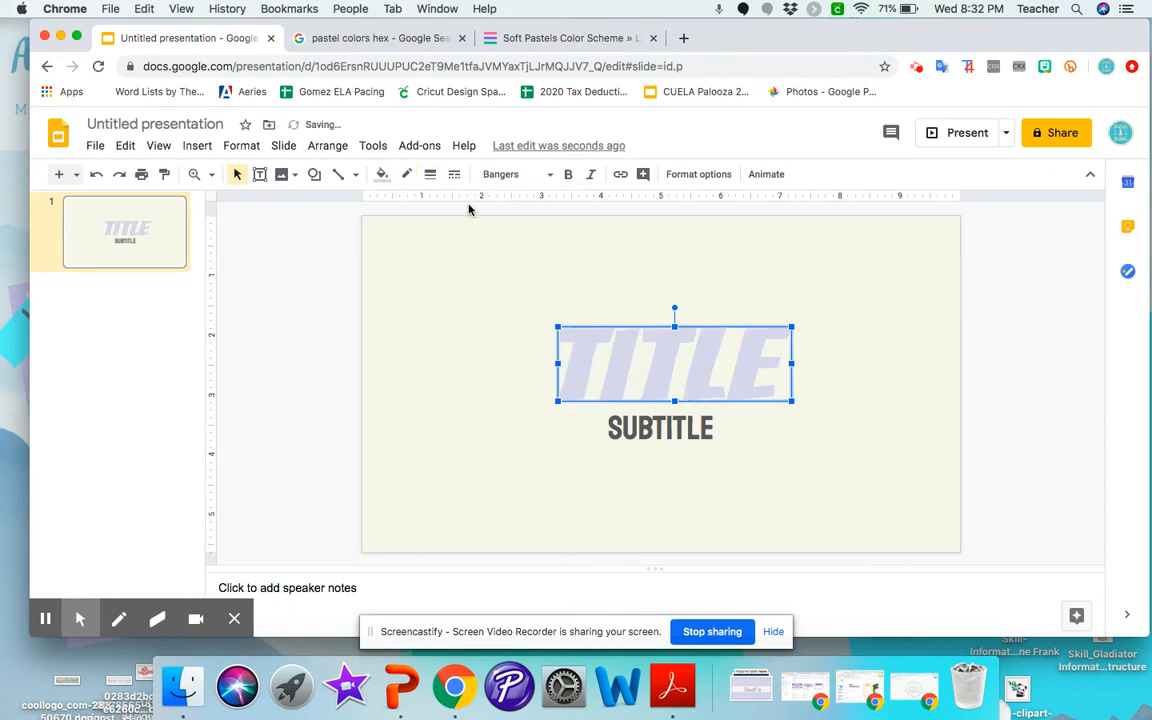
click(406, 174)
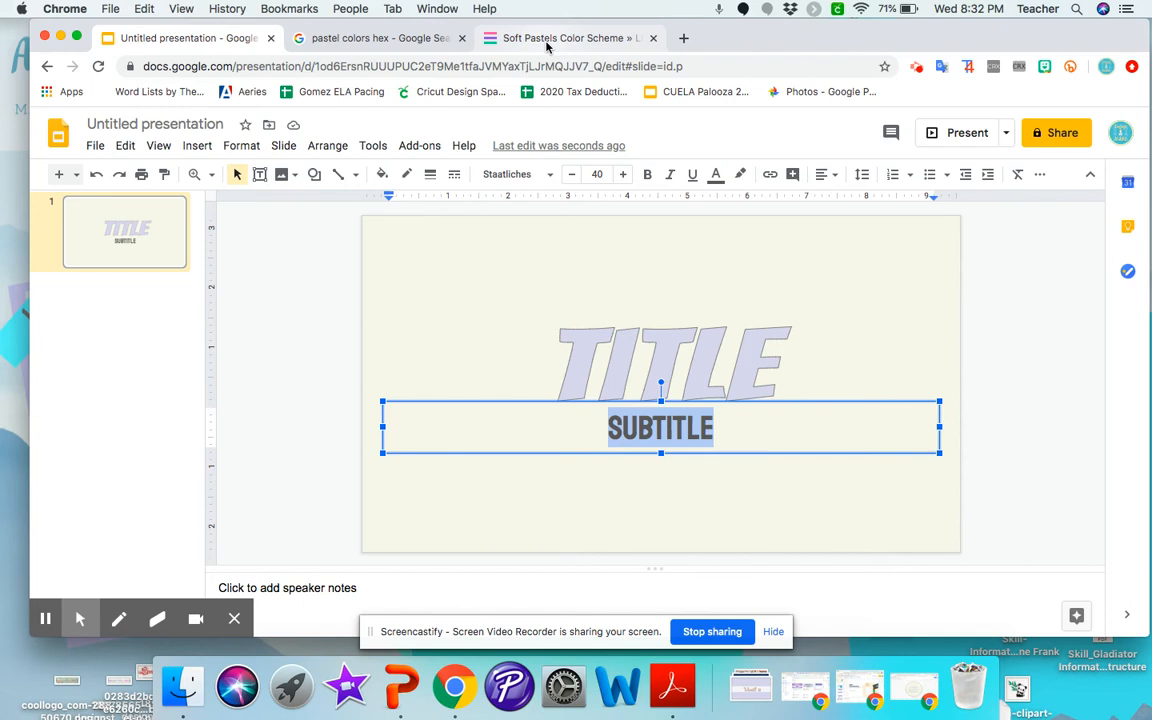
- Switch back to the SchemeColor Soft Pastels palette page
click(564, 38)
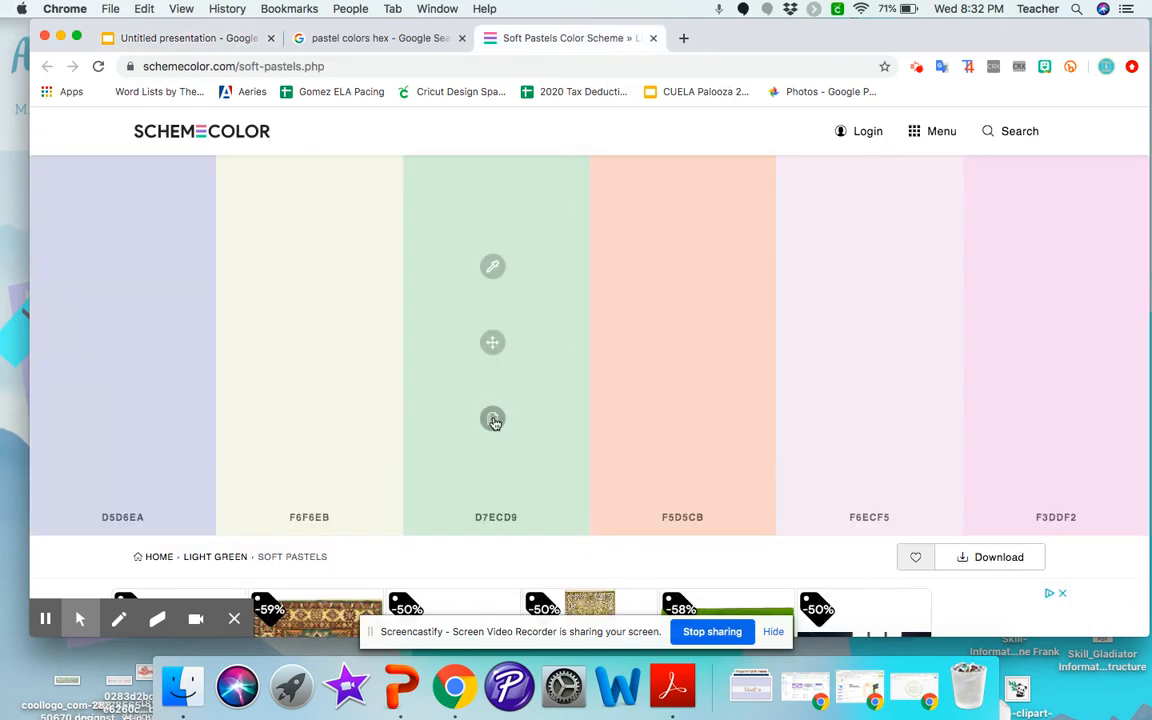
mouse_move(492, 418)
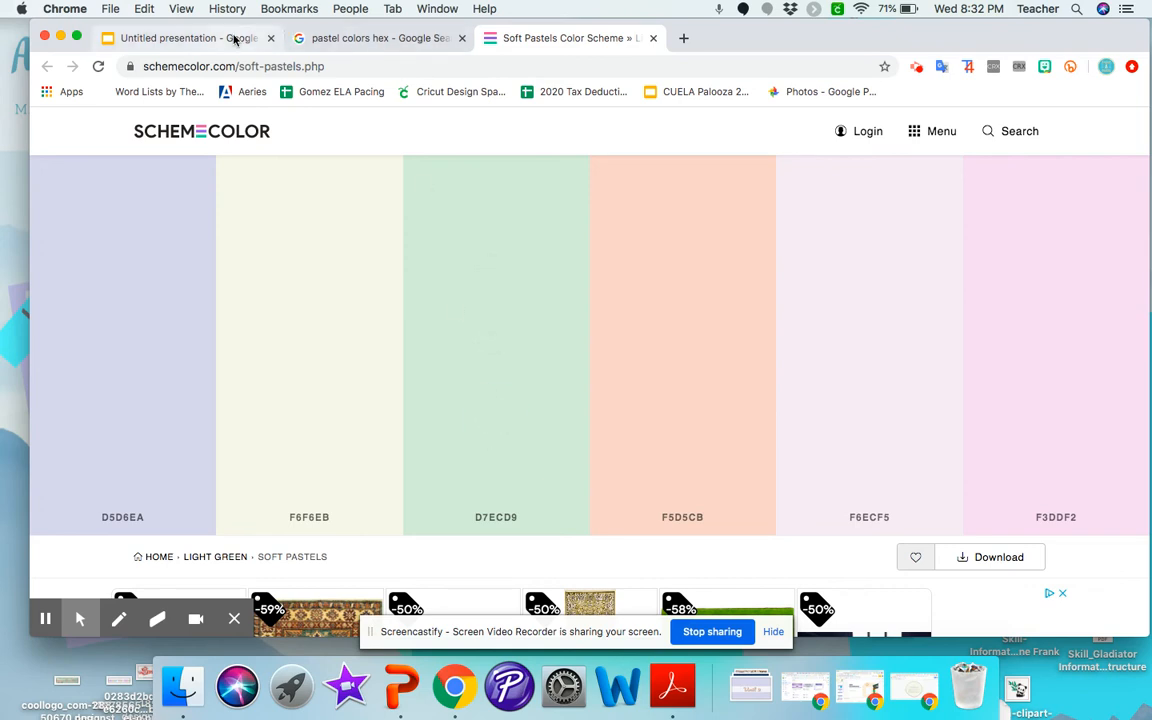
- Colour the SUBTITLE text pale green D7ECD9, reselect it and return to the Soft Pastels palette
click(184, 38)
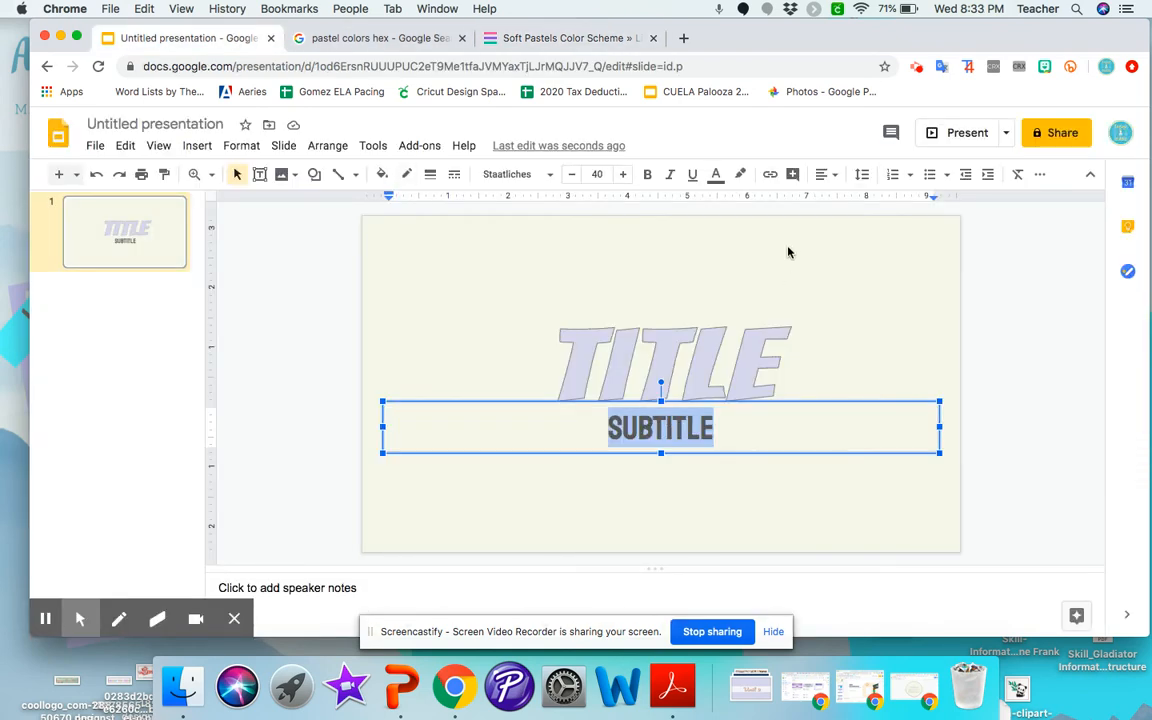
click(716, 174)
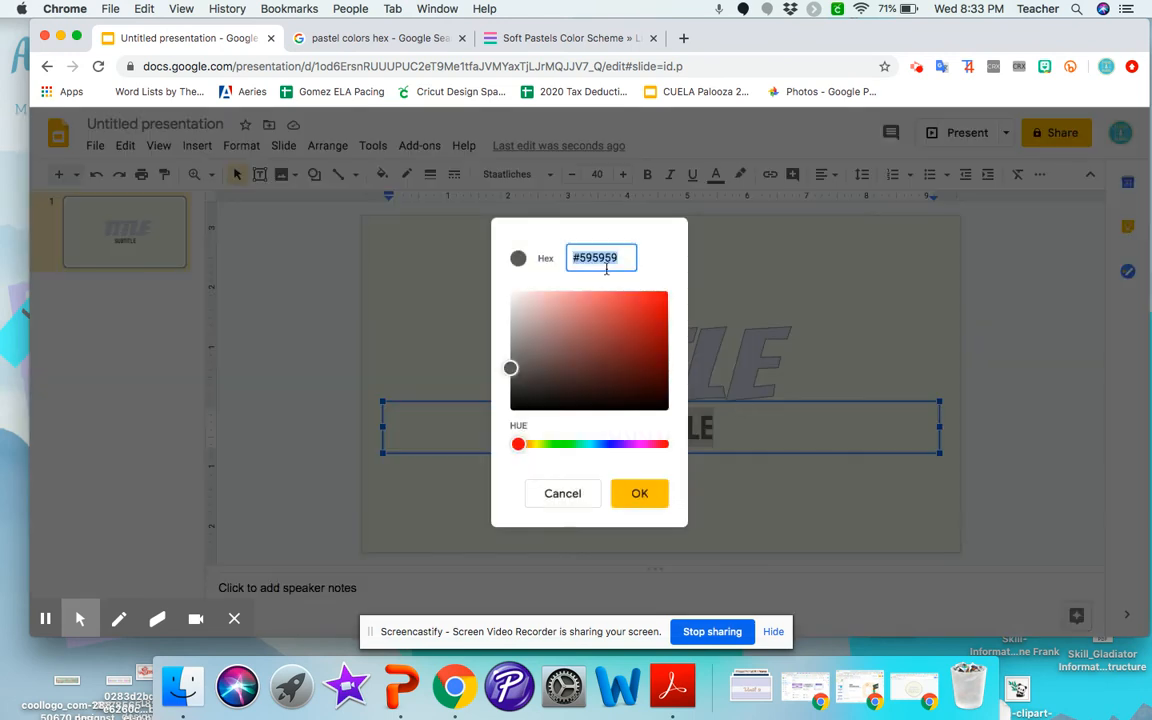
text(D7ECD9)
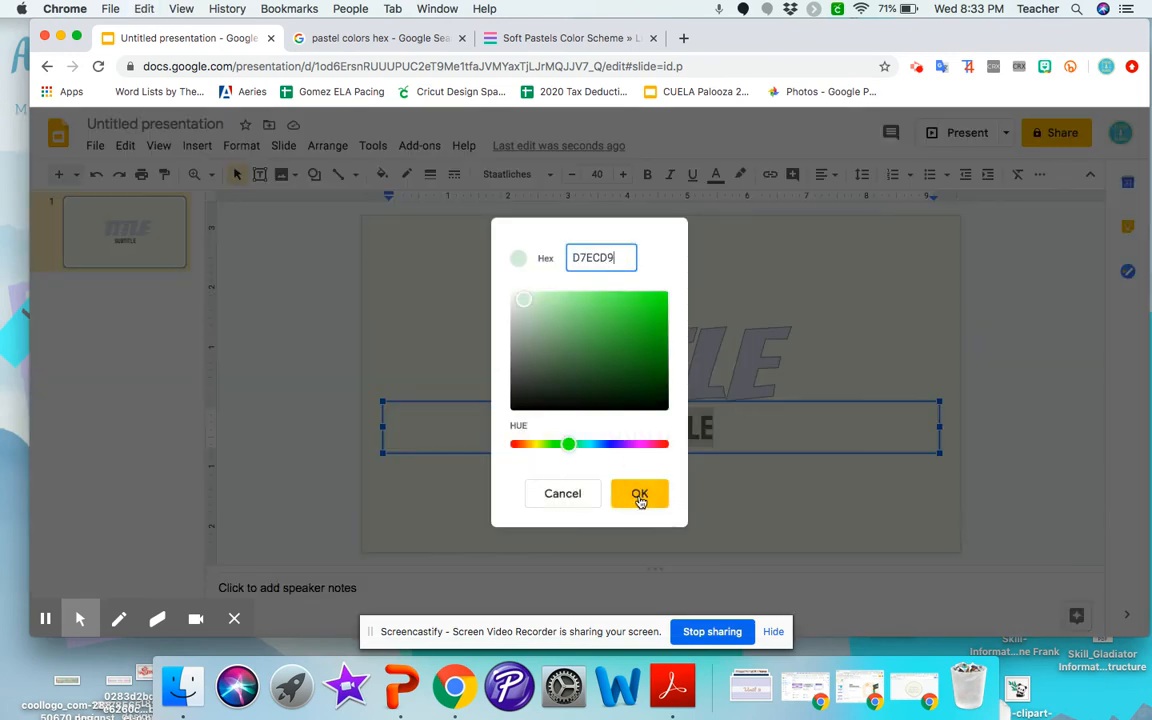
click(640, 492)
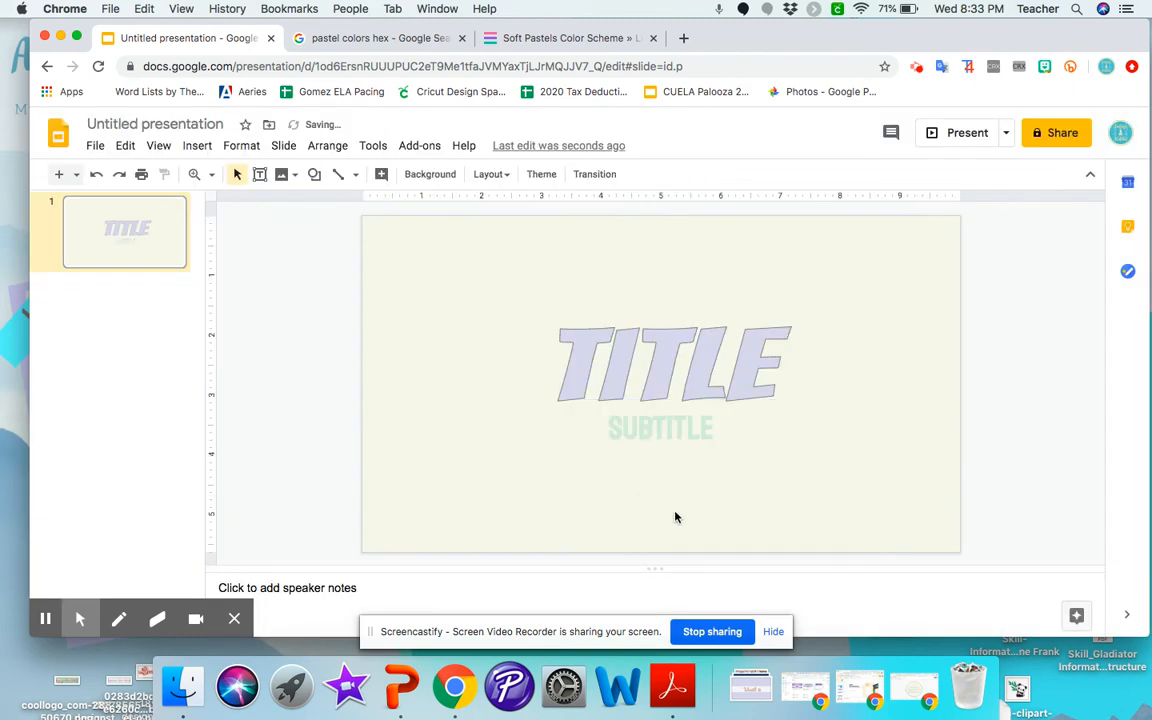
double_click(660, 428)
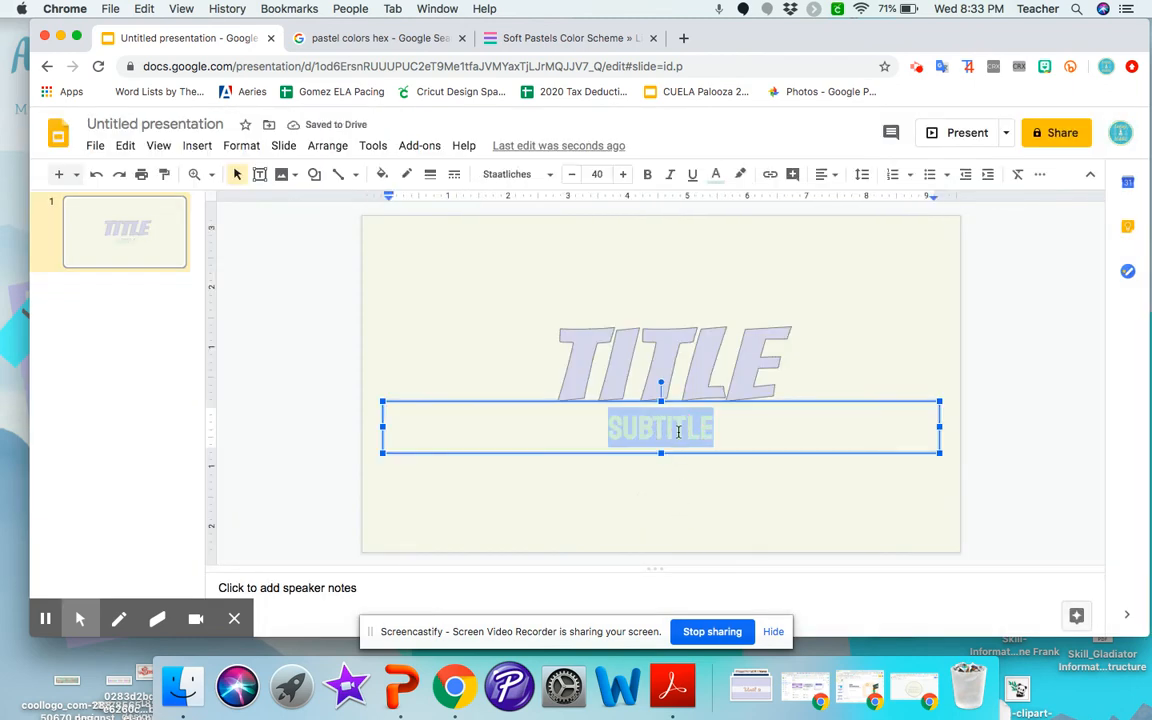
click(564, 38)
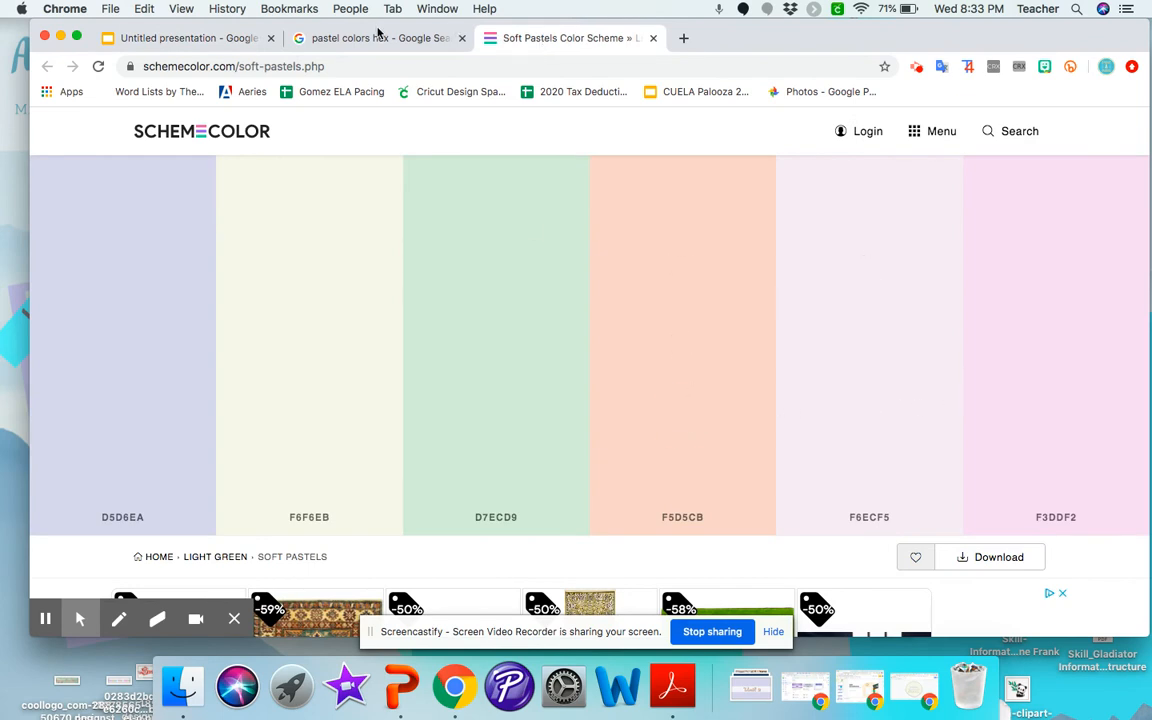
- Recolour the SUBTITLE text to the peach pastel F5D5CB and deselect it
click(184, 38)
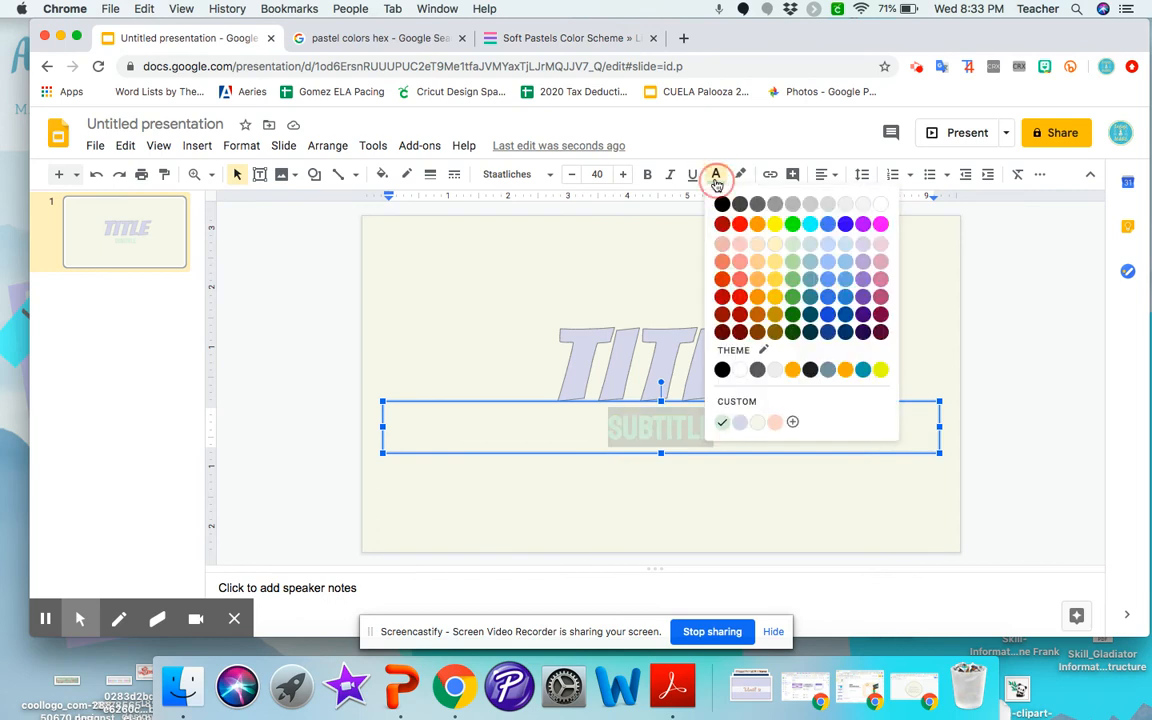
click(792, 420)
text(F5D5CB)
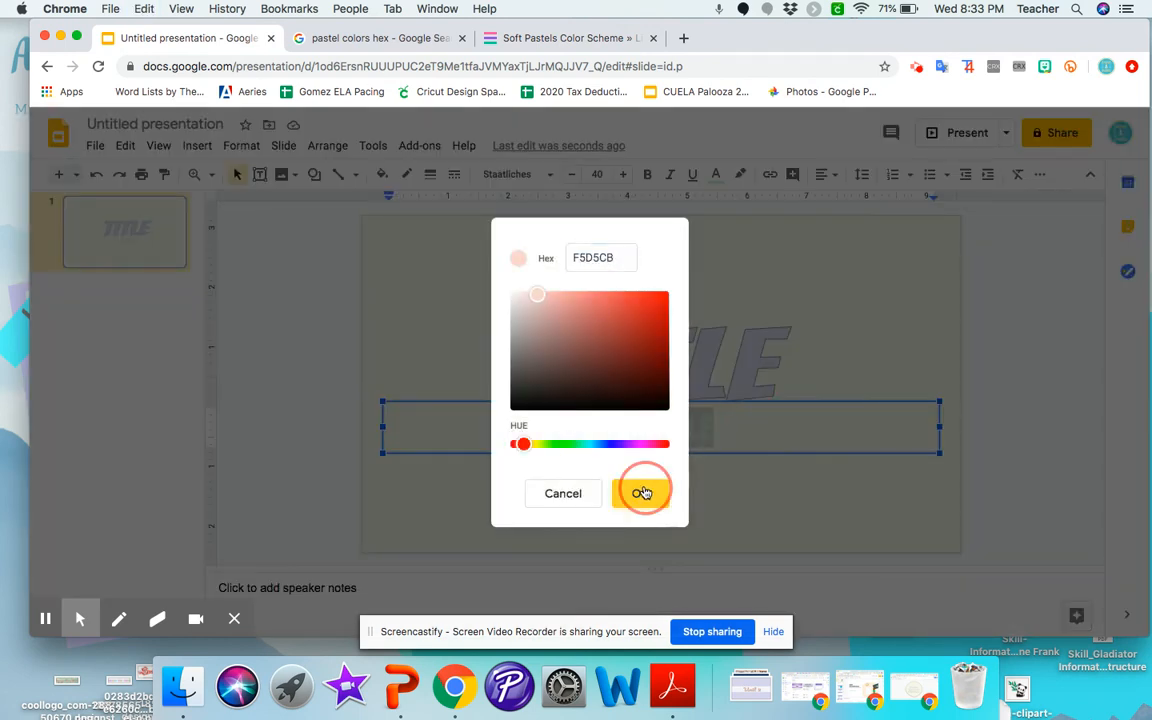
click(642, 492)
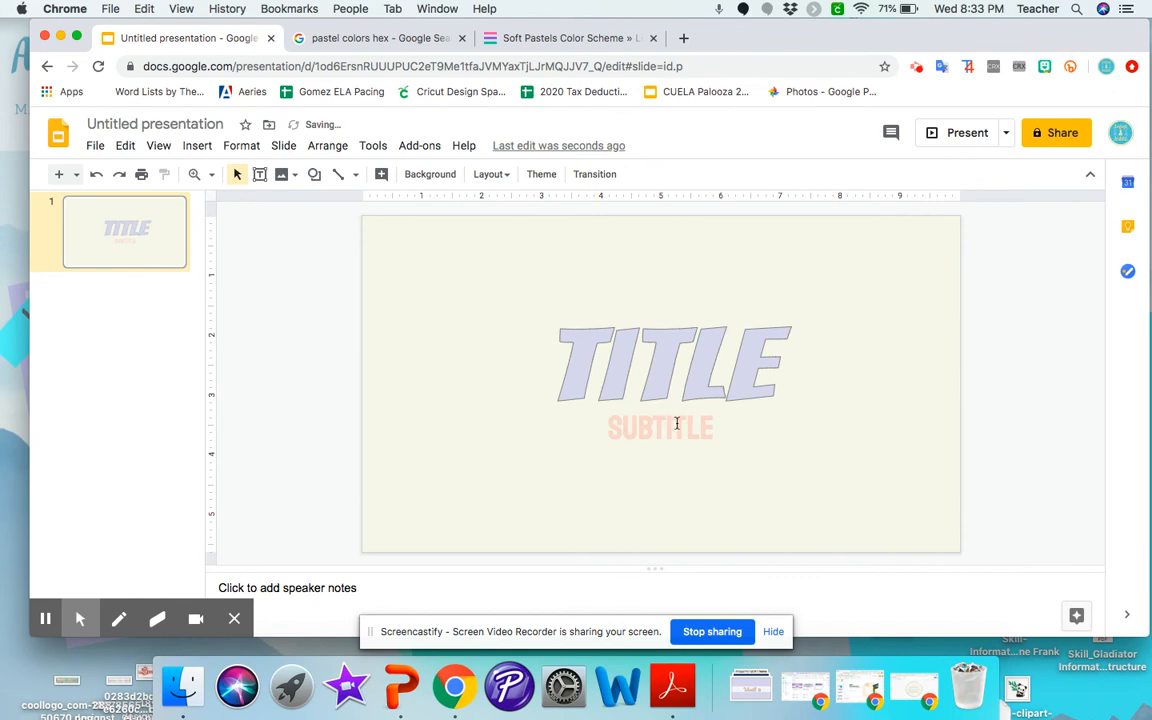
click(674, 364)
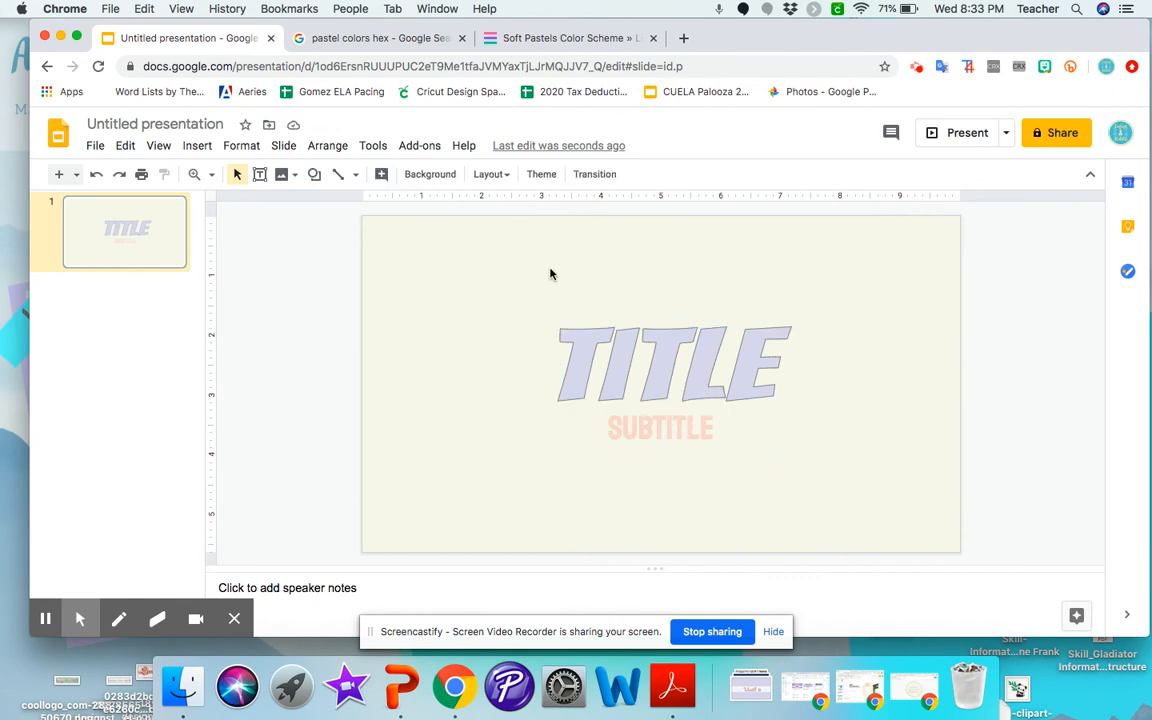
mouse_move(456, 208)
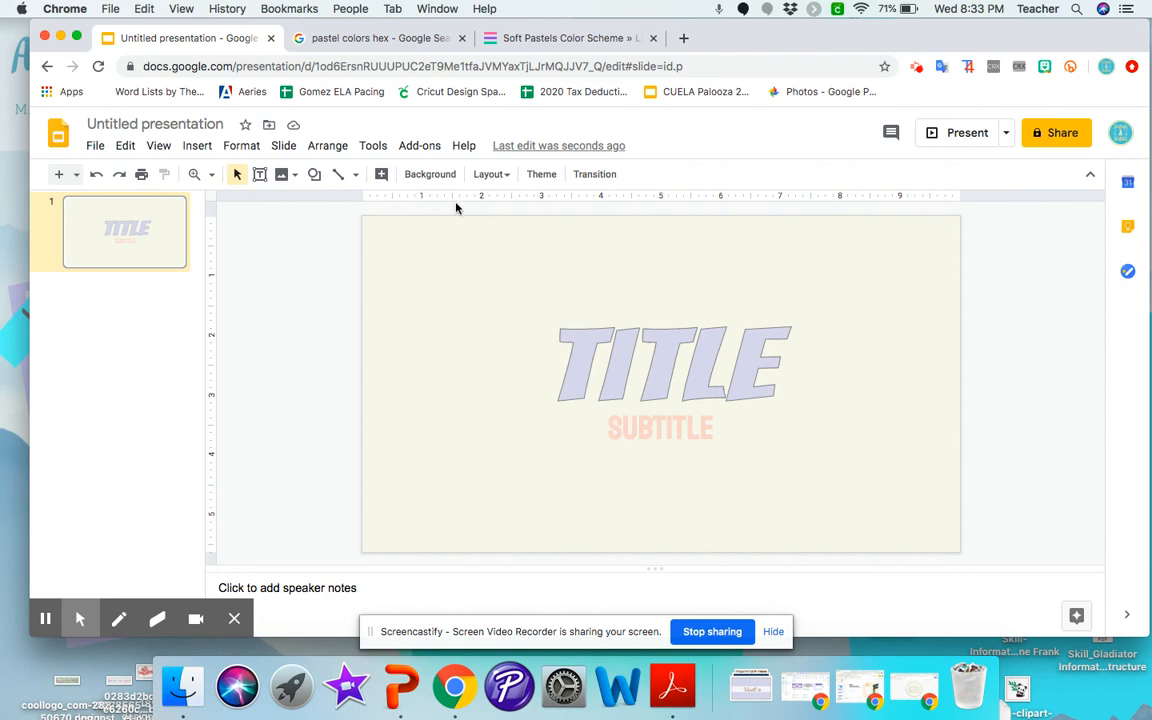
mouse_move(400, 232)
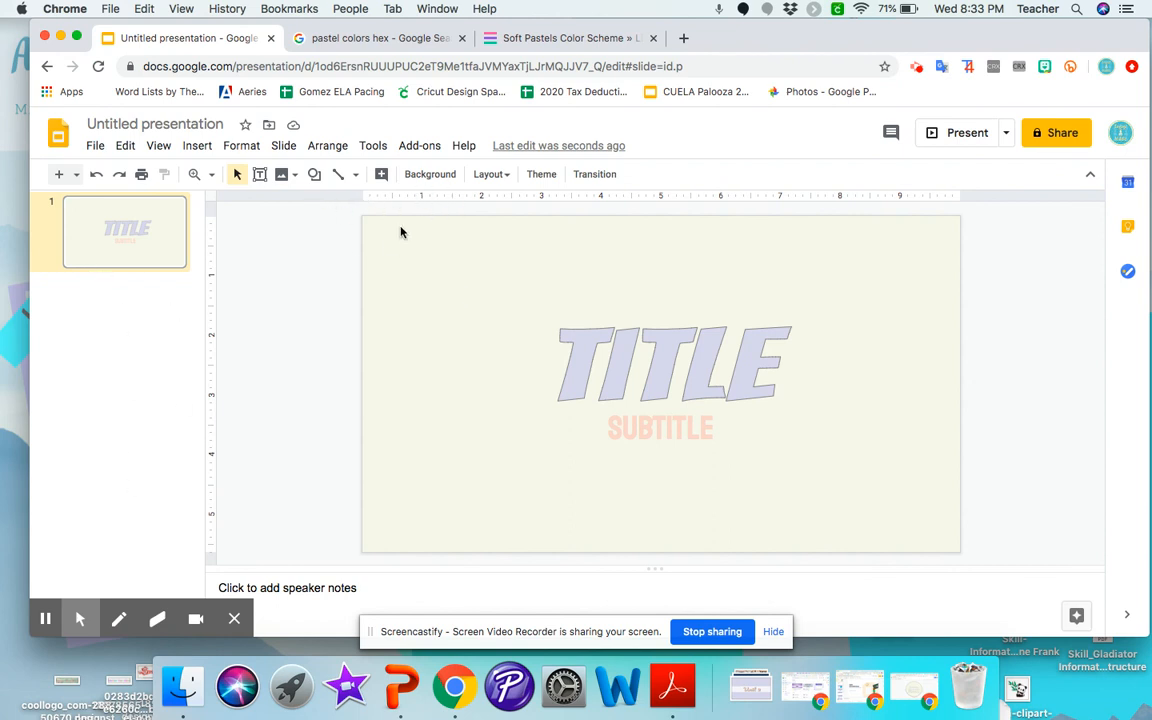
mouse_move(468, 190)
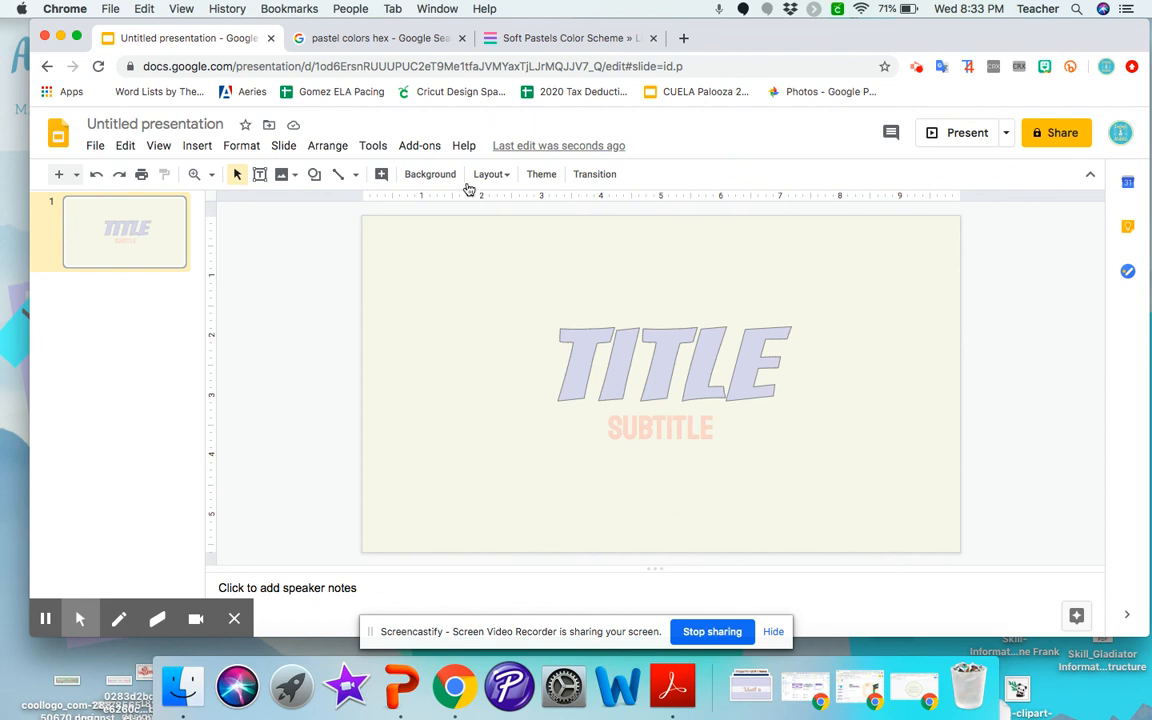
mouse_move(624, 344)
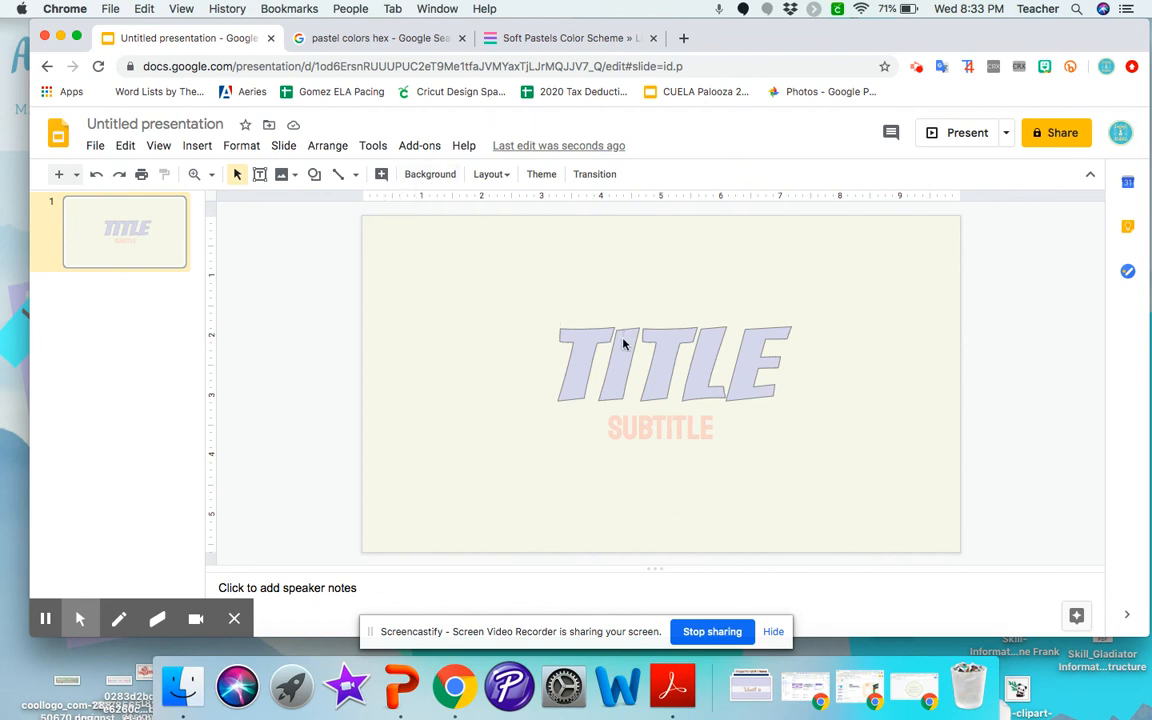
click(380, 174)
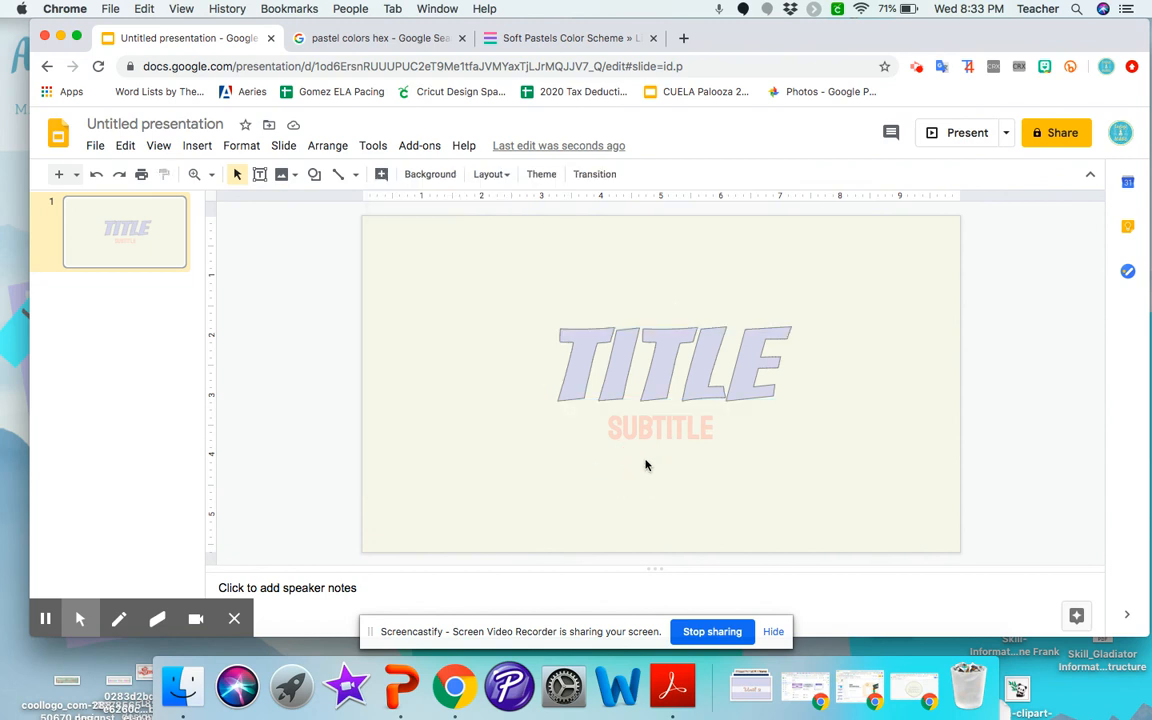
- Enable a drop shadow on the lavender TITLE word art via Format options
click(674, 364)
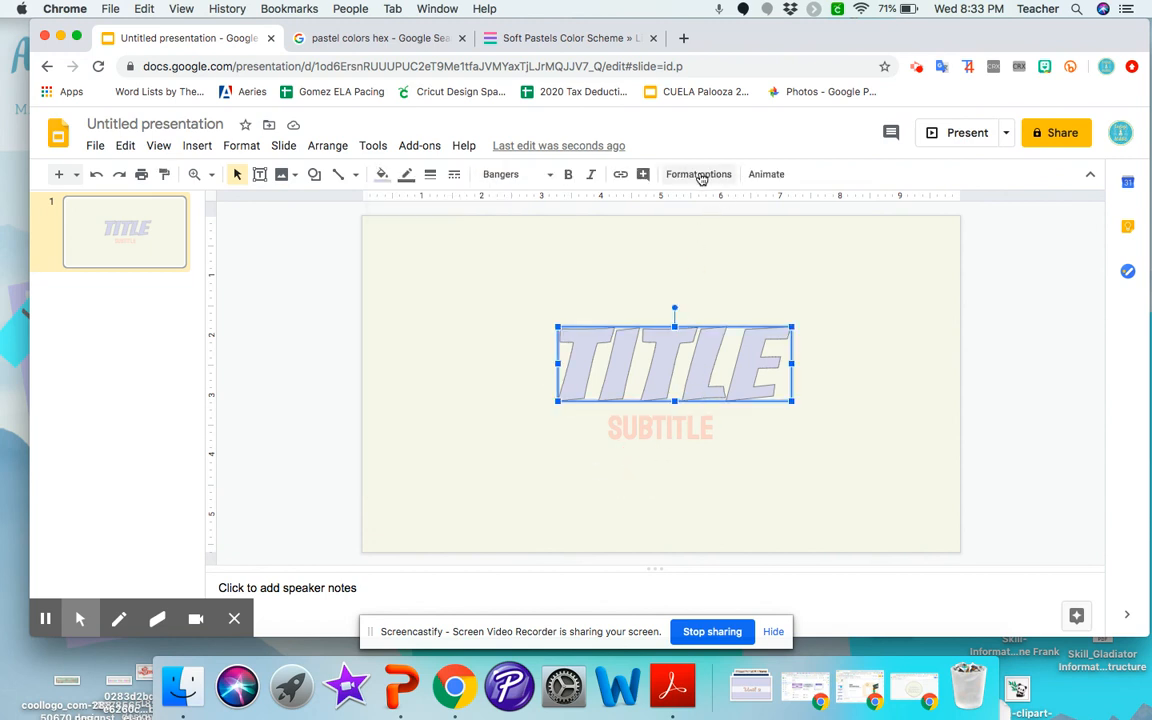
click(698, 174)
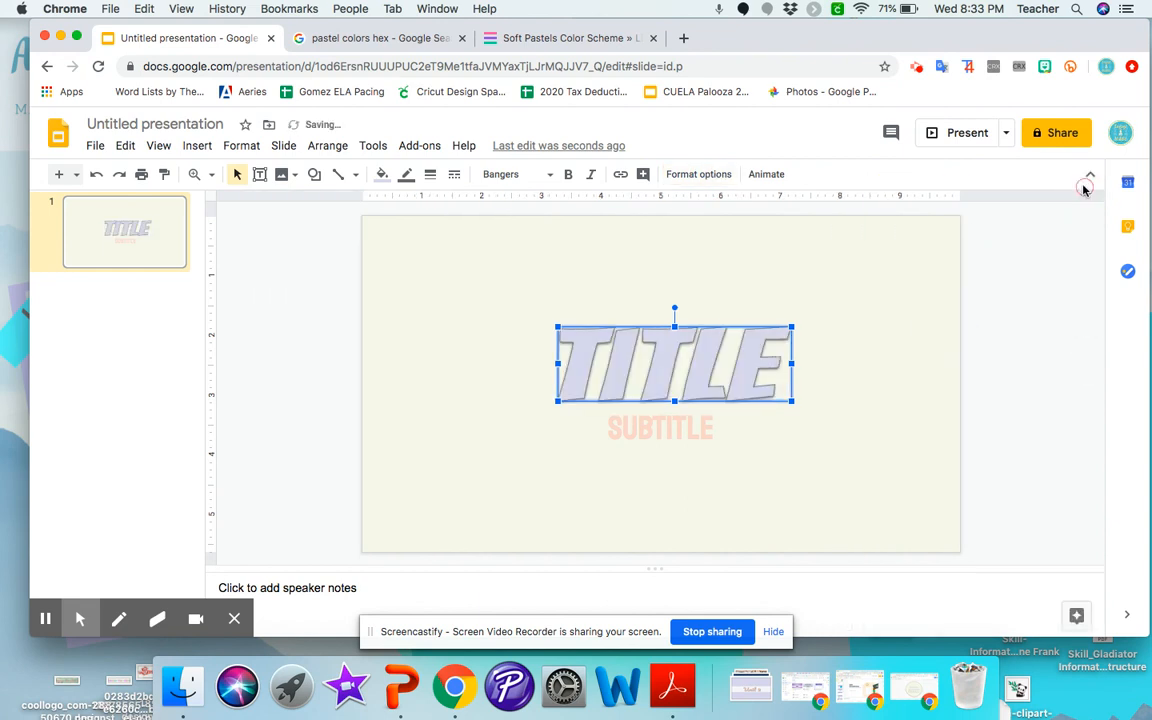
click(878, 508)
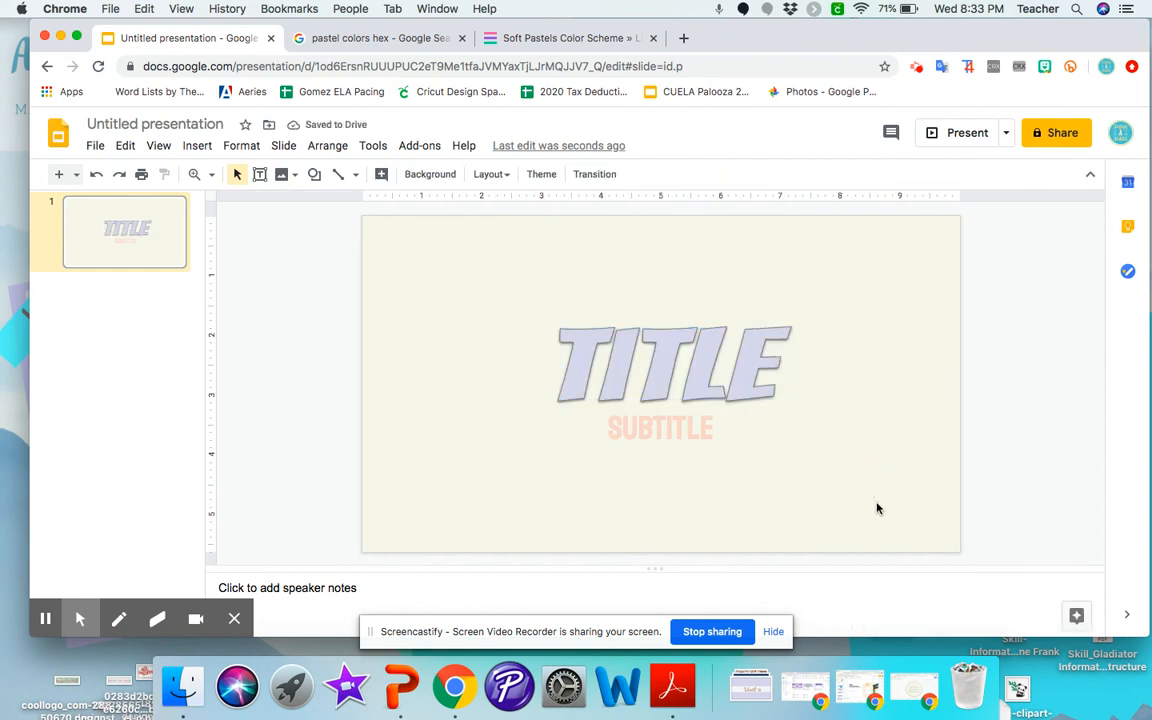